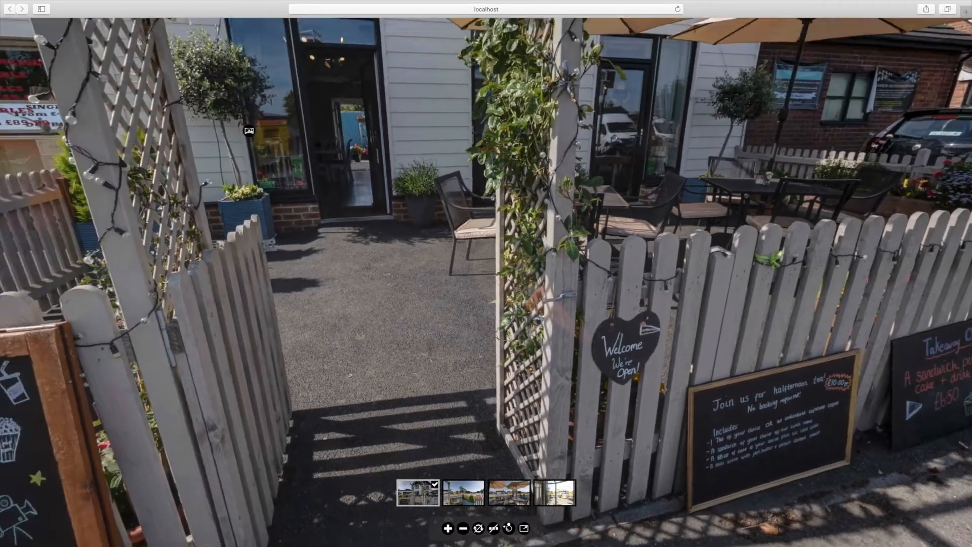
Create Clip01 for The Gilt Rooms starting panorama in the Animation timeline.
left_click(463, 493)
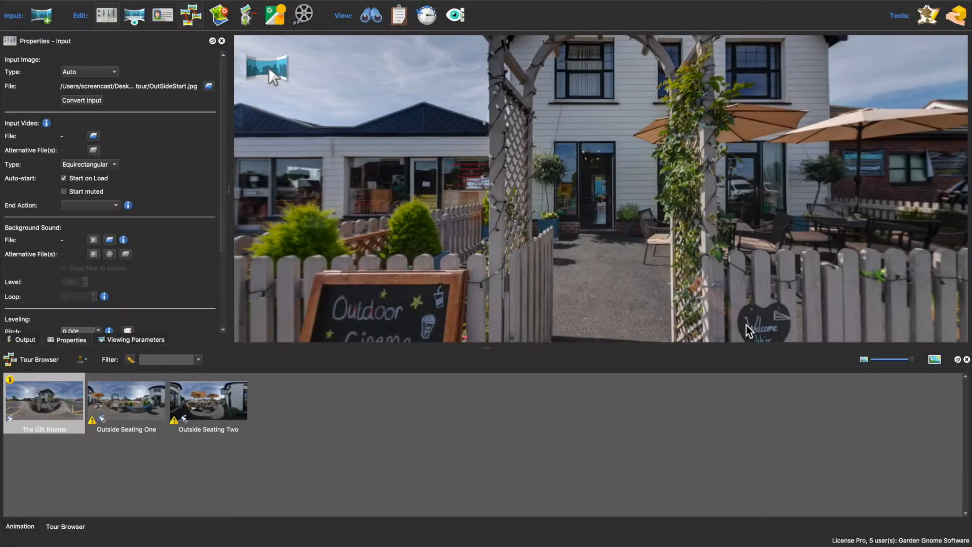
mouse_move(322, 453)
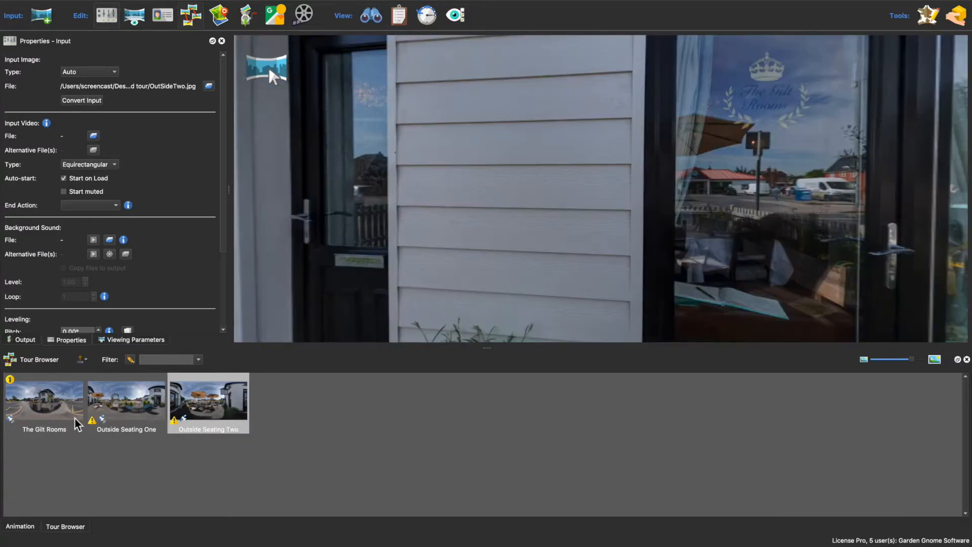
left_click(44, 400)
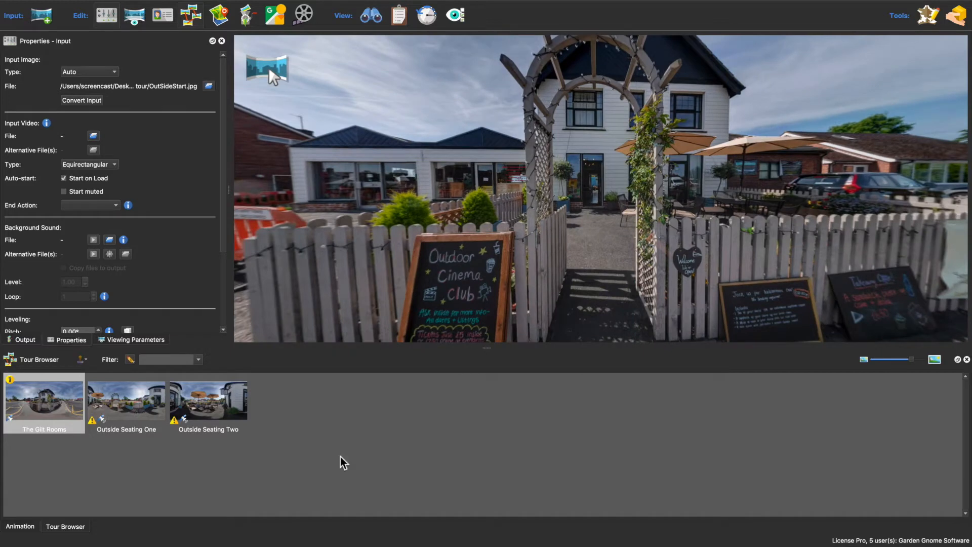
left_click(19, 525)
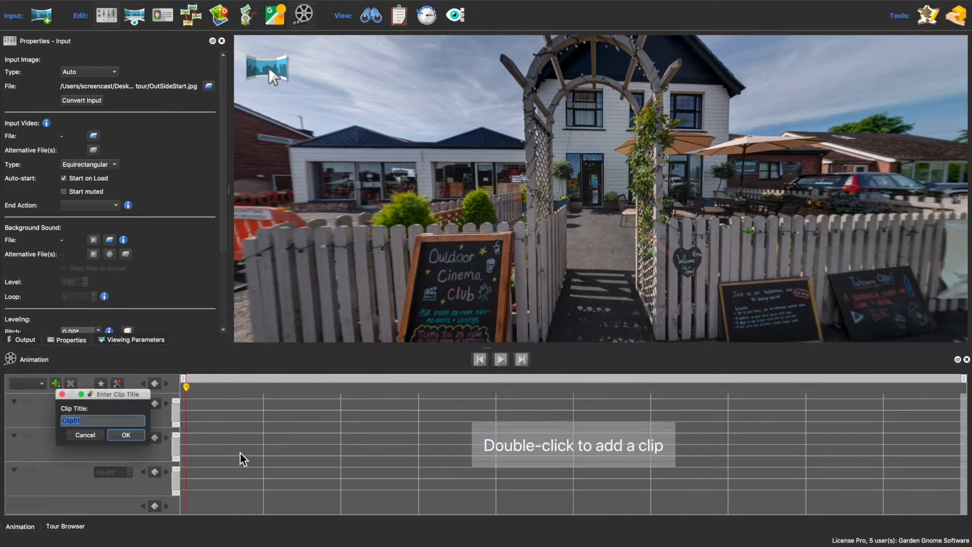
left_click(126, 434)
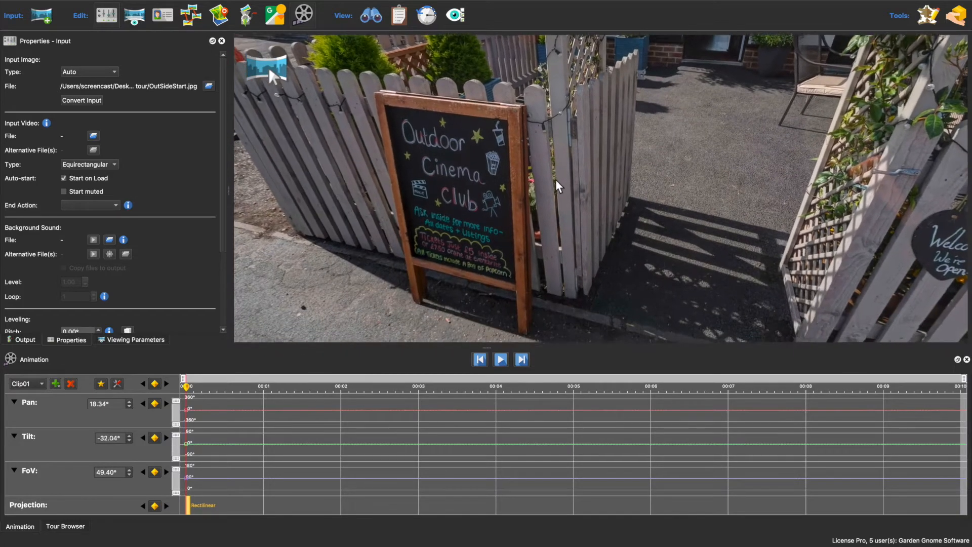
Frame the view on the Outdoor Cinema Club board and record a keyframe.
left_click(101, 383)
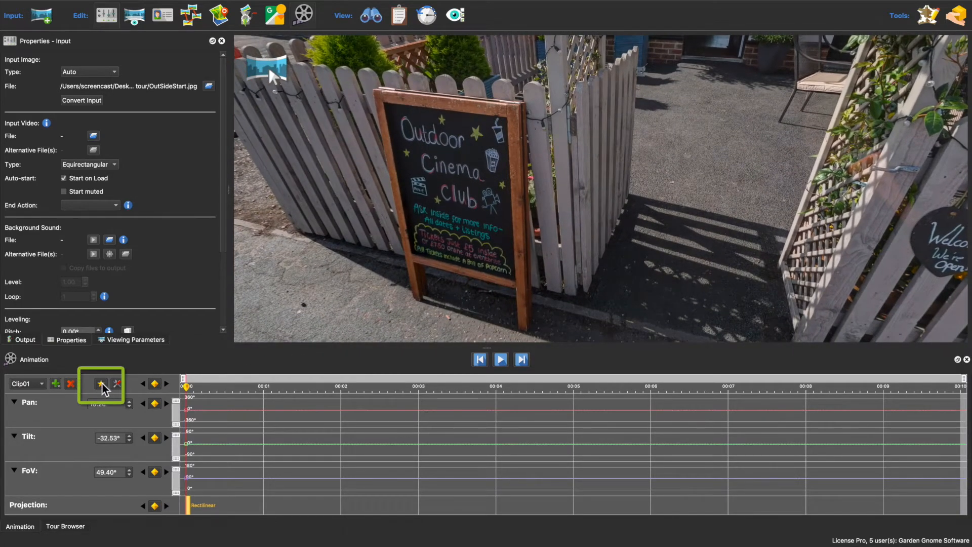
left_click(101, 382)
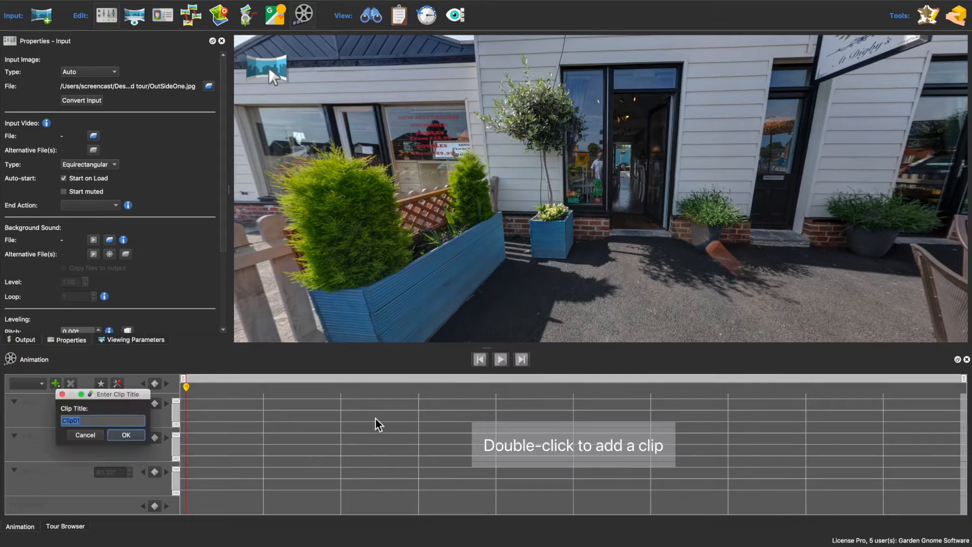
Create Clip01 for Outside Seating One with views aimed at the shop entrance and hanging sign.
left_click(125, 434)
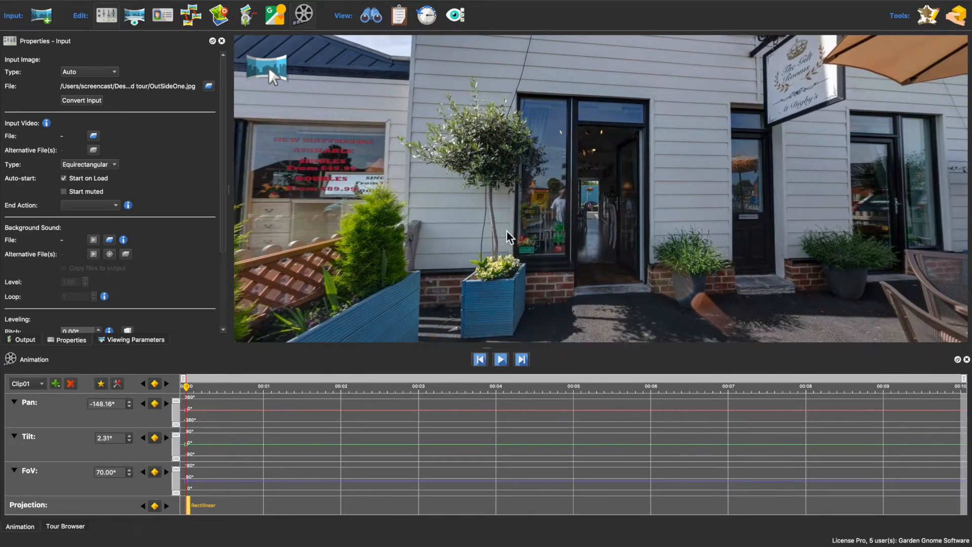
left_click(154, 383)
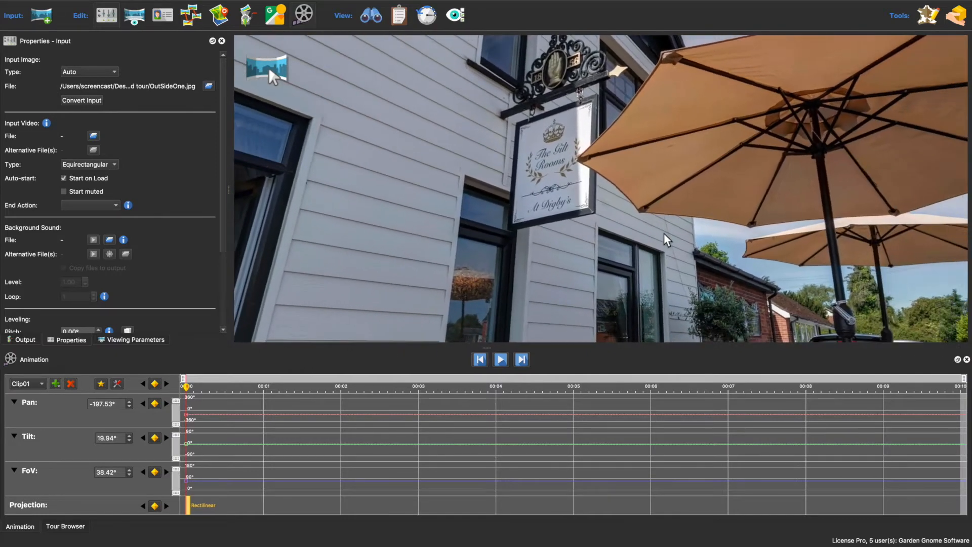
left_click(535, 386)
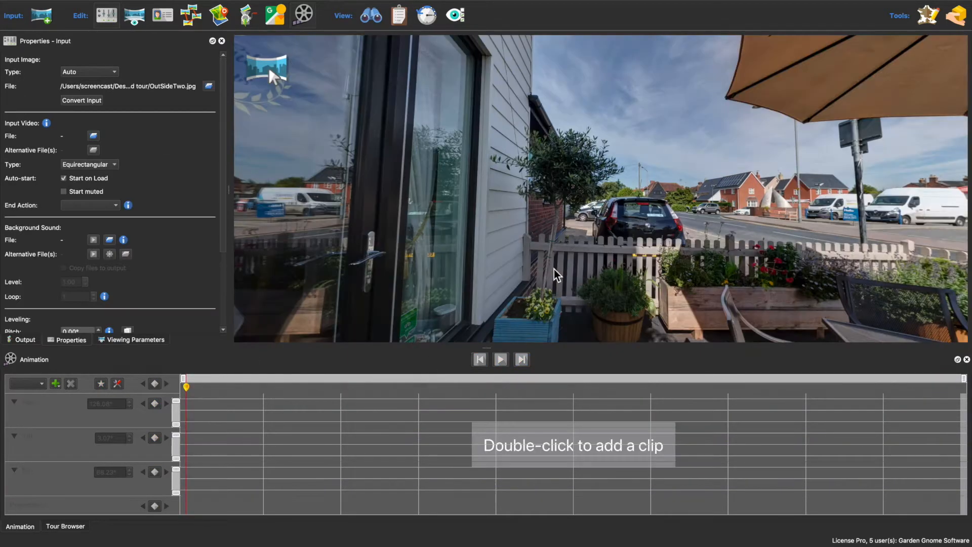
mouse_move(380, 423)
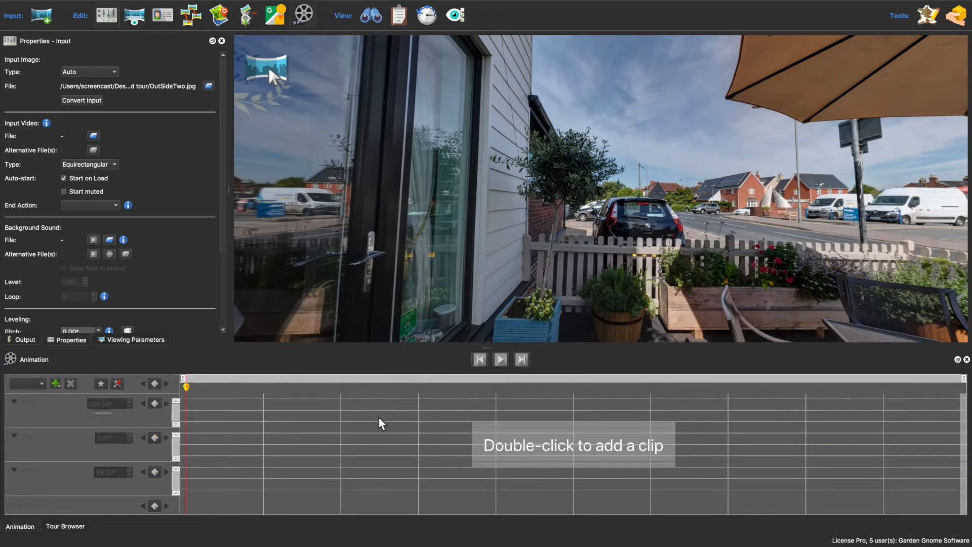
Create a keyframed Clip01 for Outside Seating Two panning across the seating area.
double_click(382, 424)
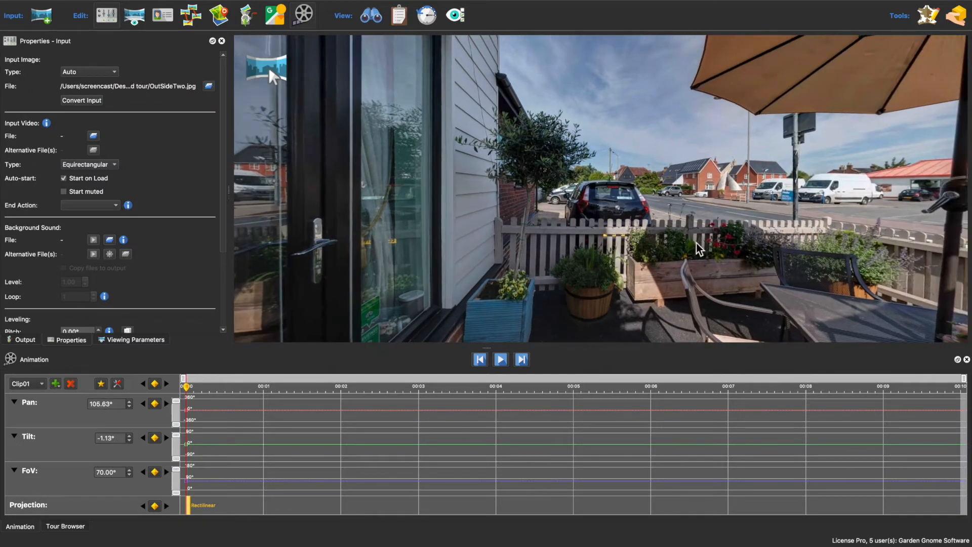
scroll("down", 3)
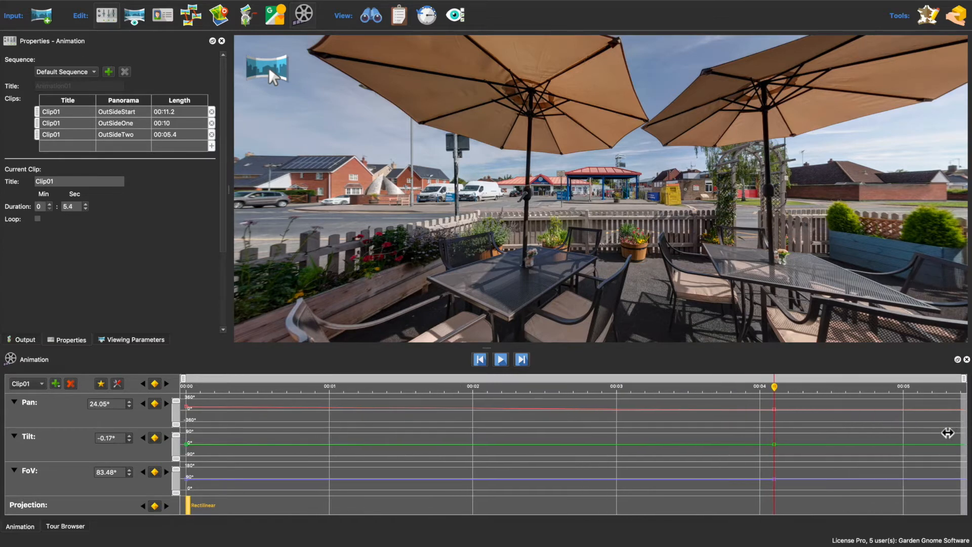
mouse_move(573, 399)
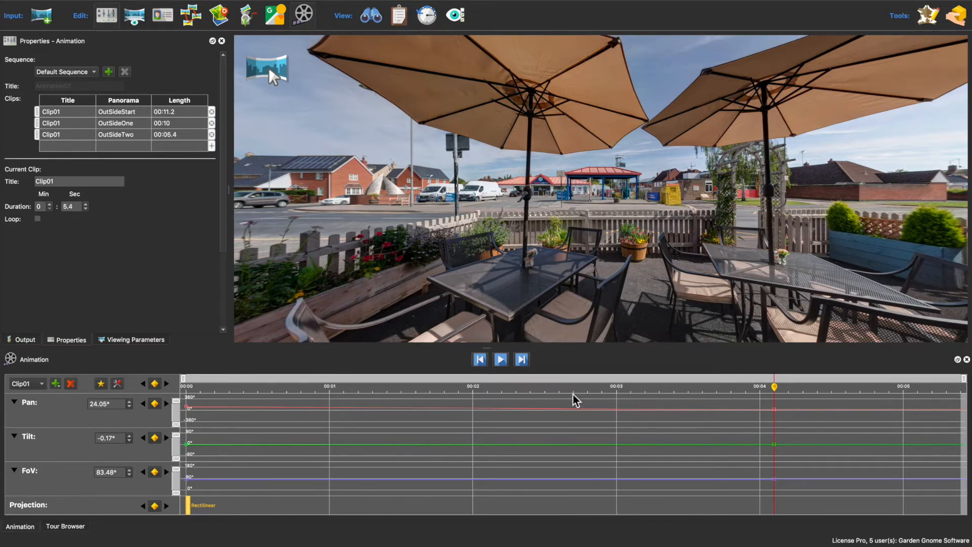
Play the Default Sequence preview through its three clips.
left_click(499, 359)
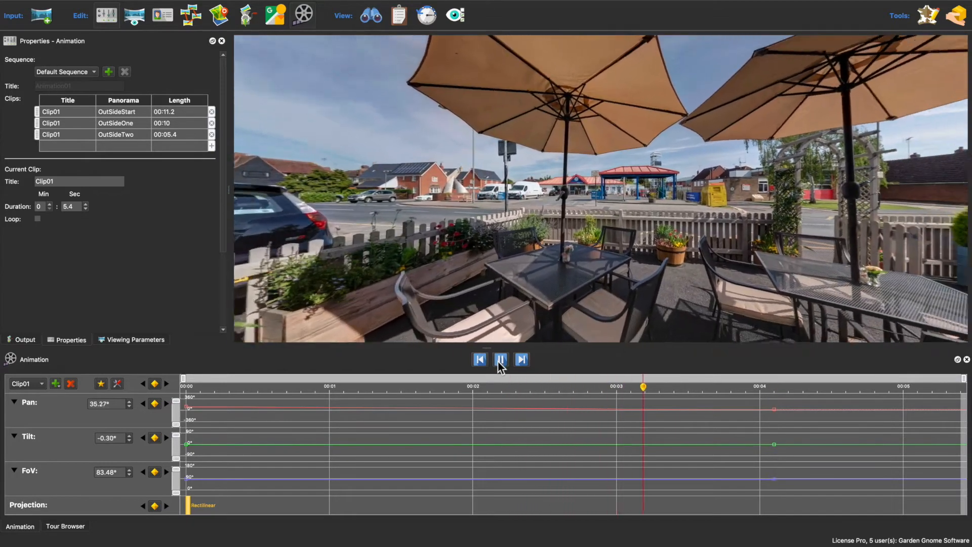
left_click(499, 359)
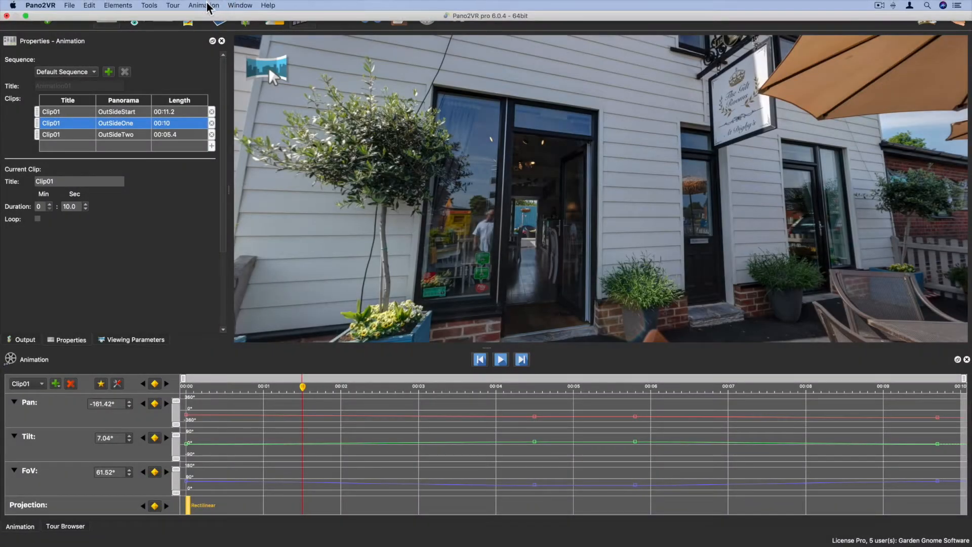
Adjust animation playback options and play the preview of the Gilt Rooms clip.
left_click(204, 5)
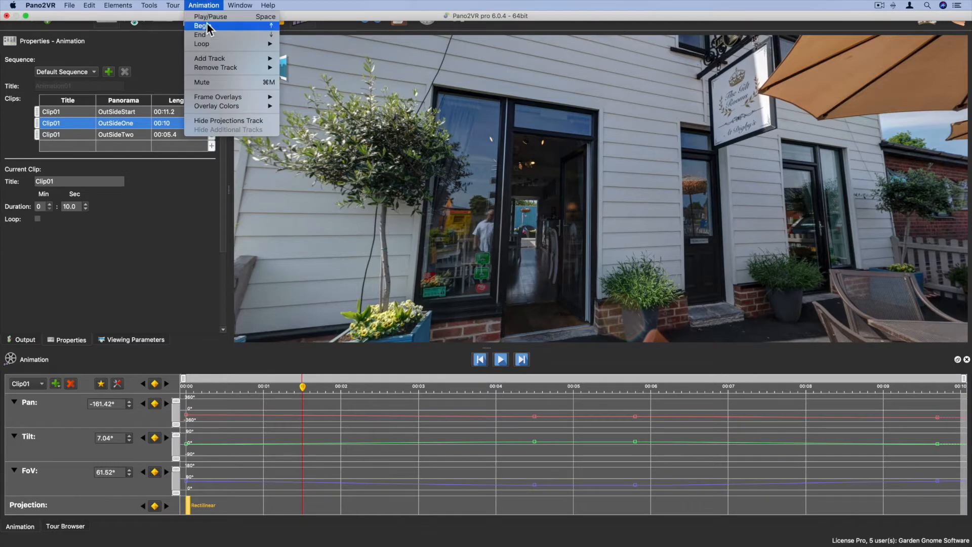
mouse_move(202, 44)
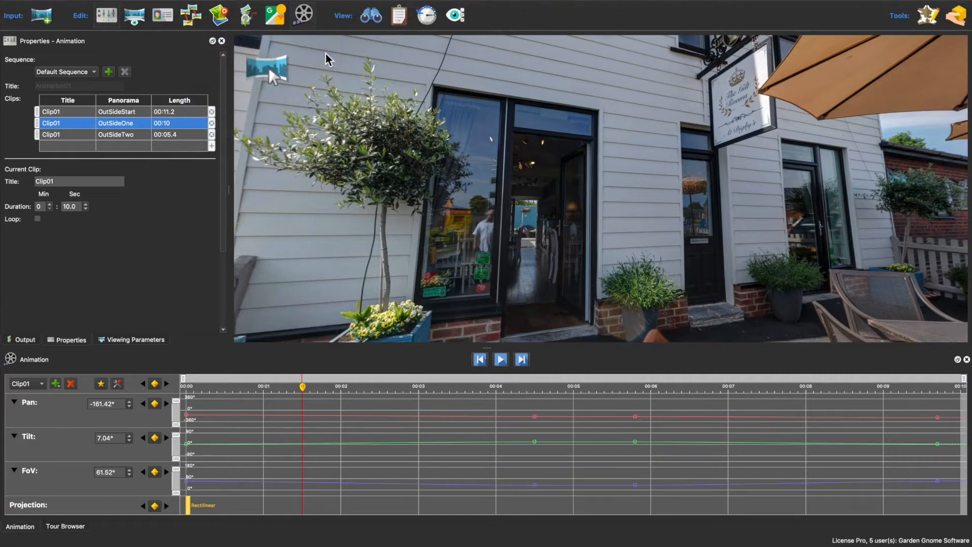
mouse_move(190, 153)
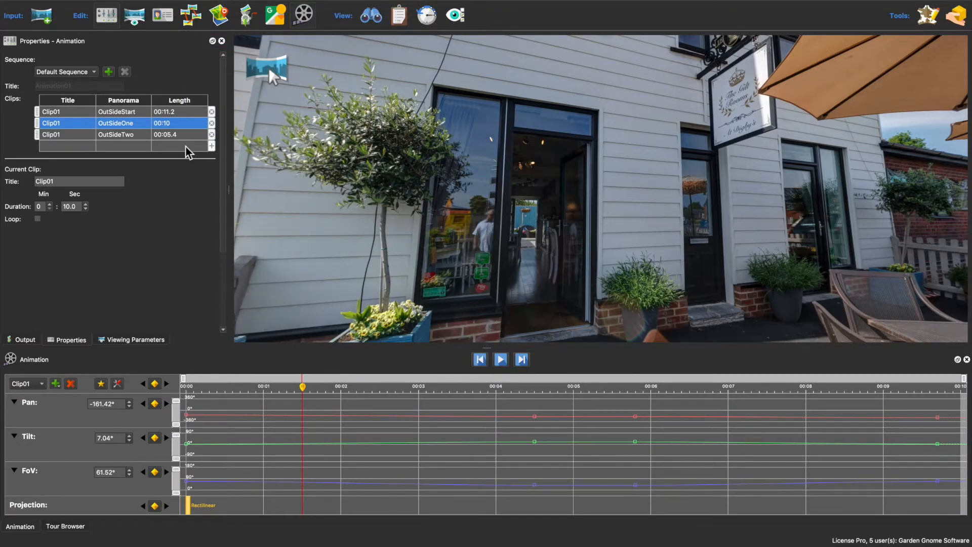
left_click(115, 135)
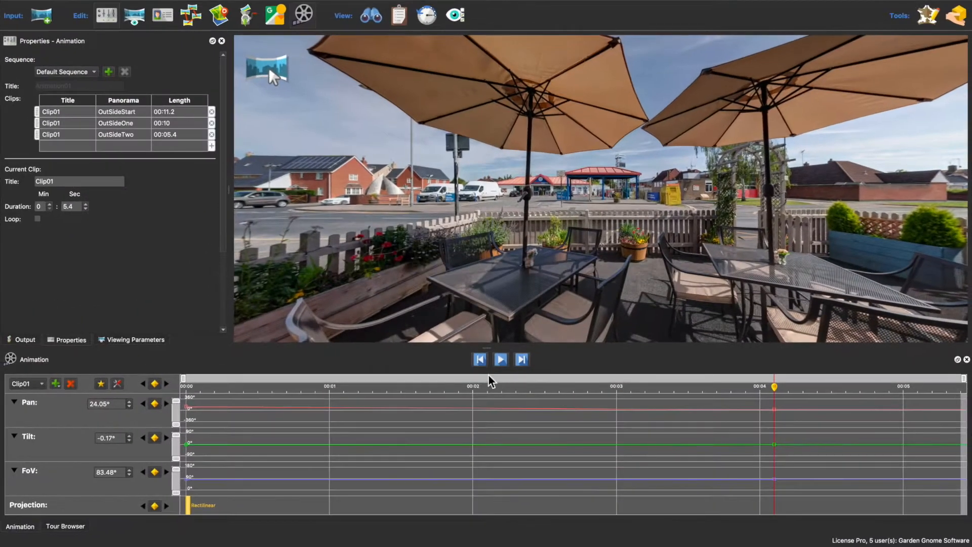
left_click(500, 359)
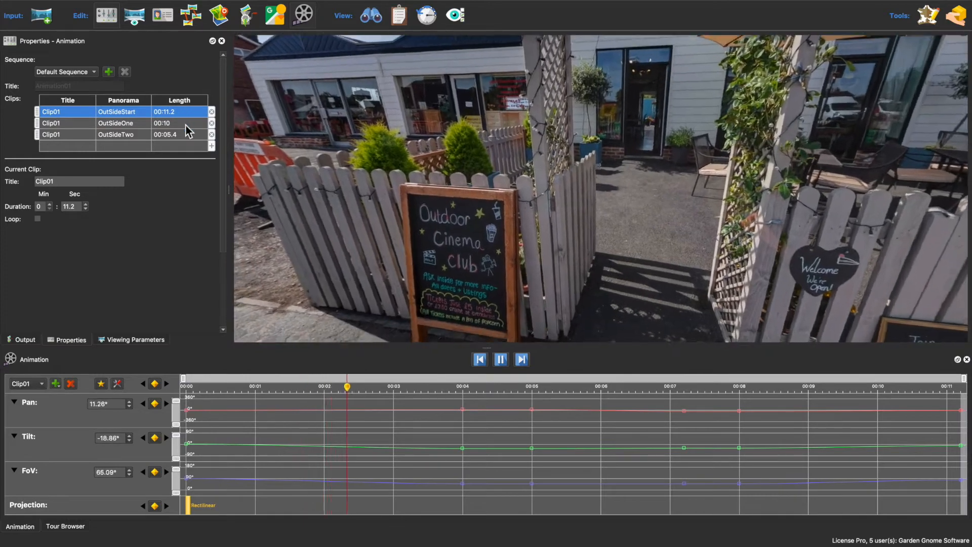
Show the OutSideStart clip, then load the OutSideOne clip into the timeline.
left_click(485, 386)
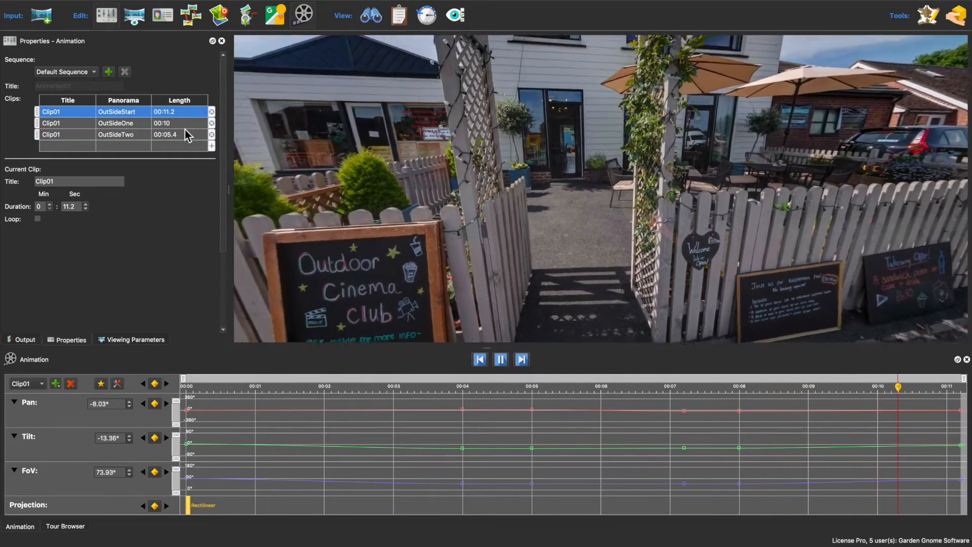
left_click(114, 123)
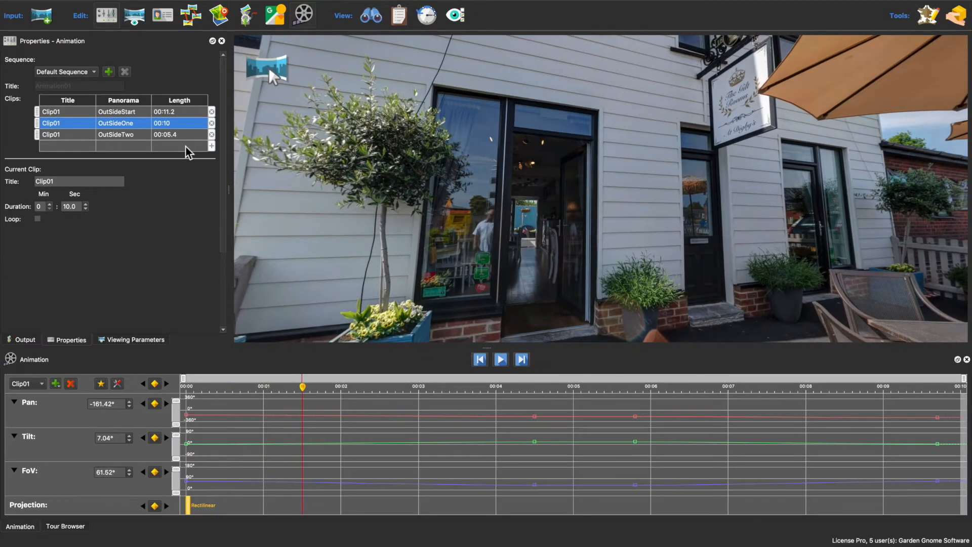
Add an HTML5 output, accepting the silhouette skin's default parameters.
left_click(24, 339)
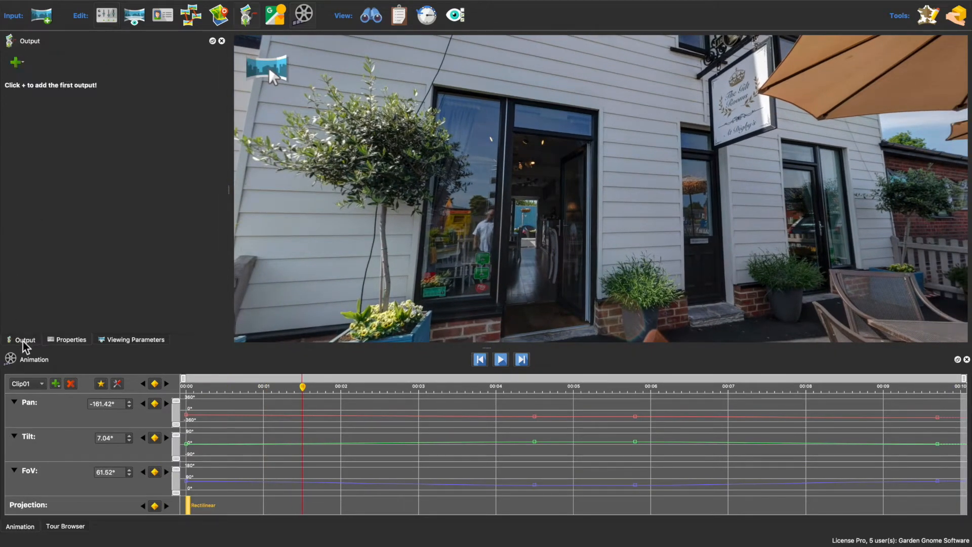
left_click(16, 62)
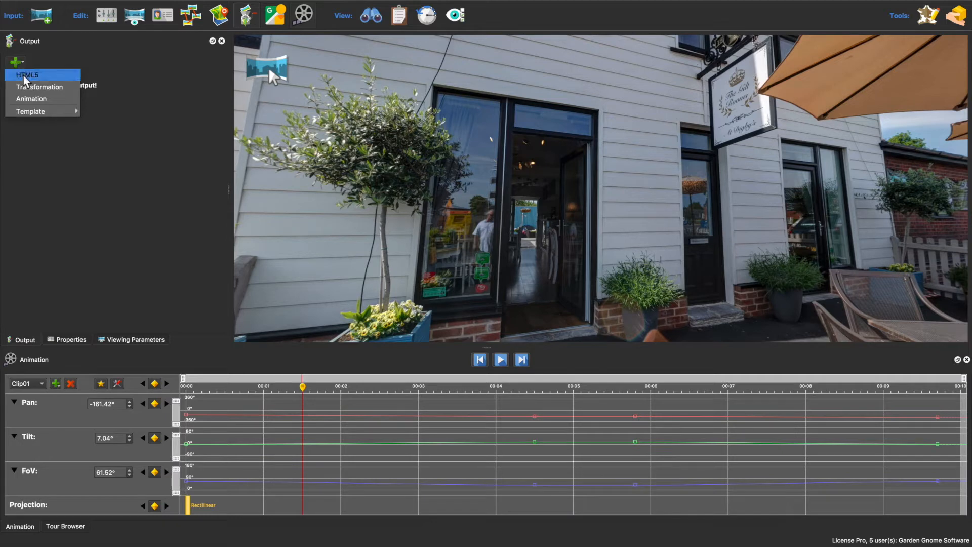
left_click(26, 74)
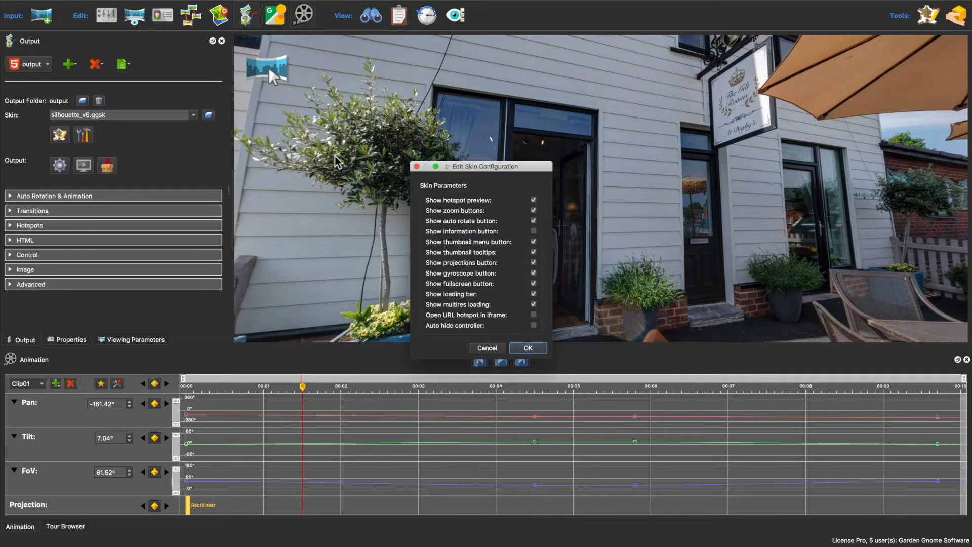
mouse_move(532, 362)
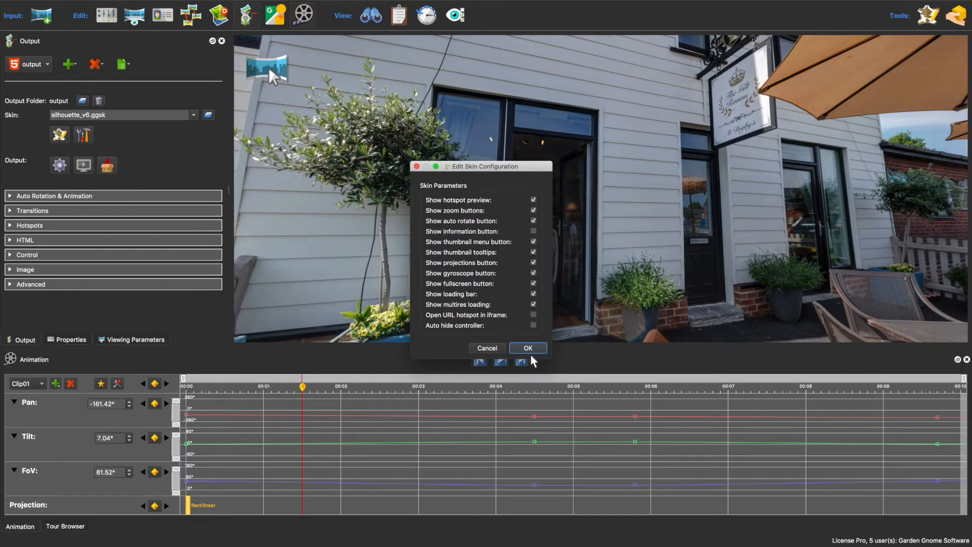
left_click(527, 347)
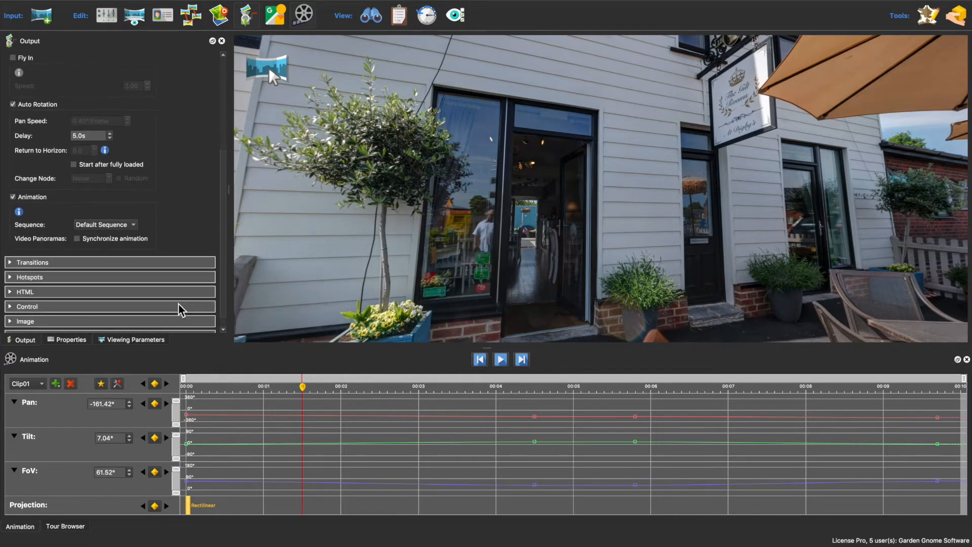
mouse_move(120, 234)
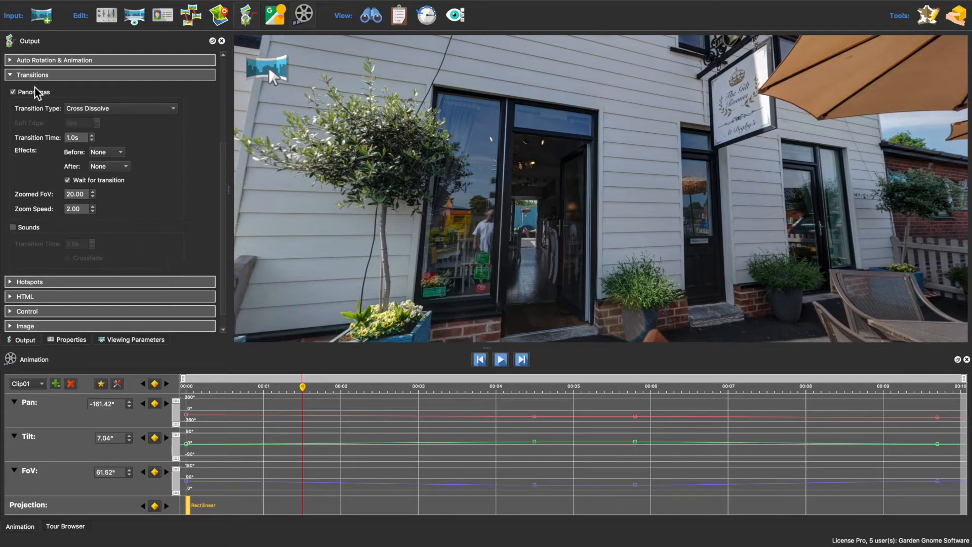
mouse_move(118, 116)
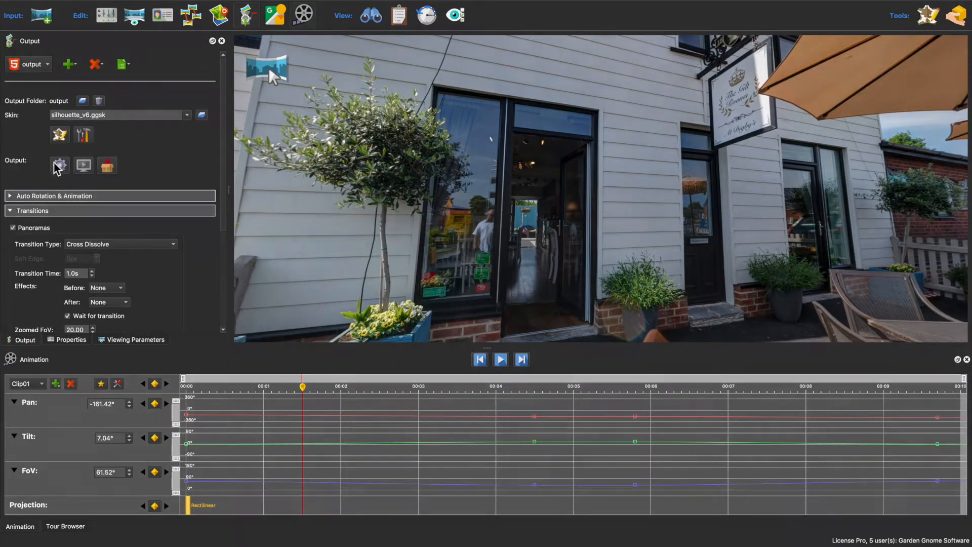
Generate the tour, watch its animation in Safari, and return to Pano2VR.
left_click(82, 165)
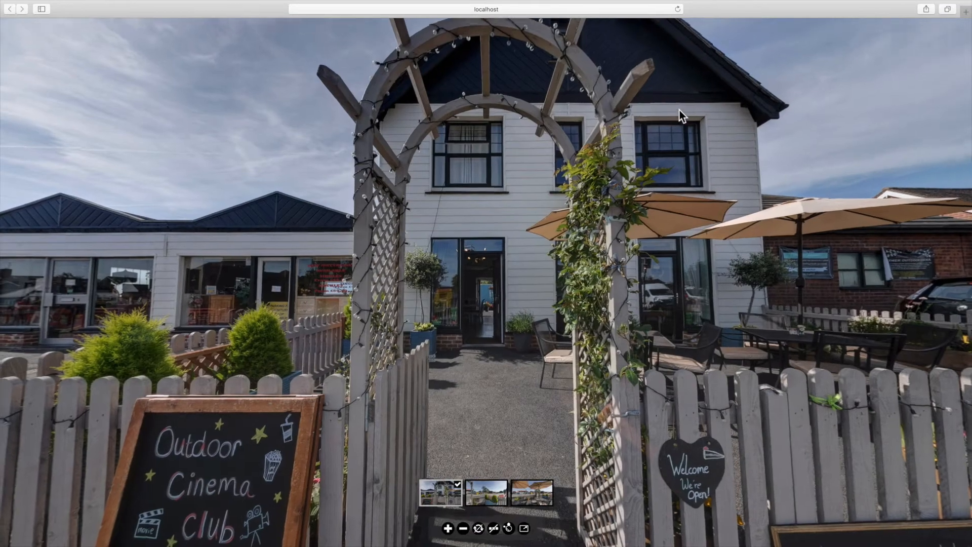
left_click(447, 528)
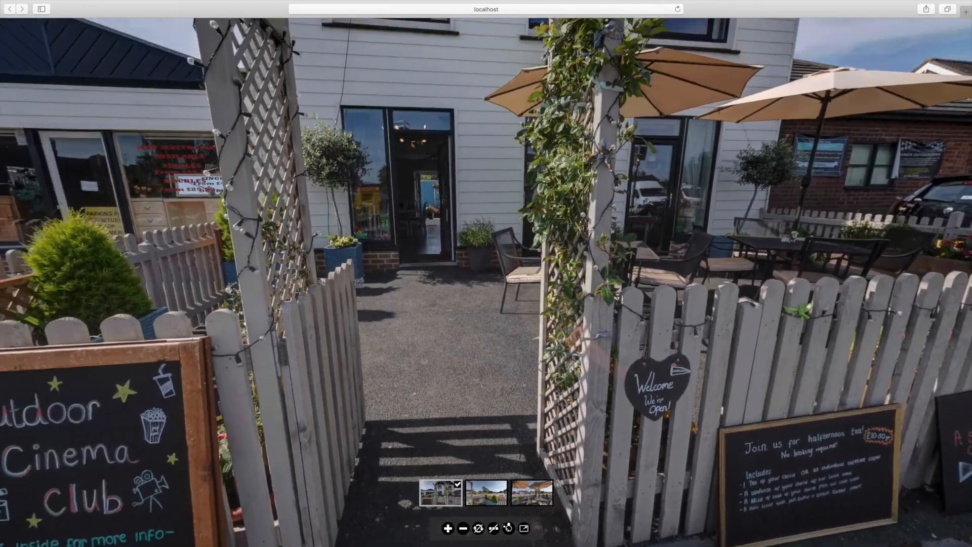
left_click(487, 492)
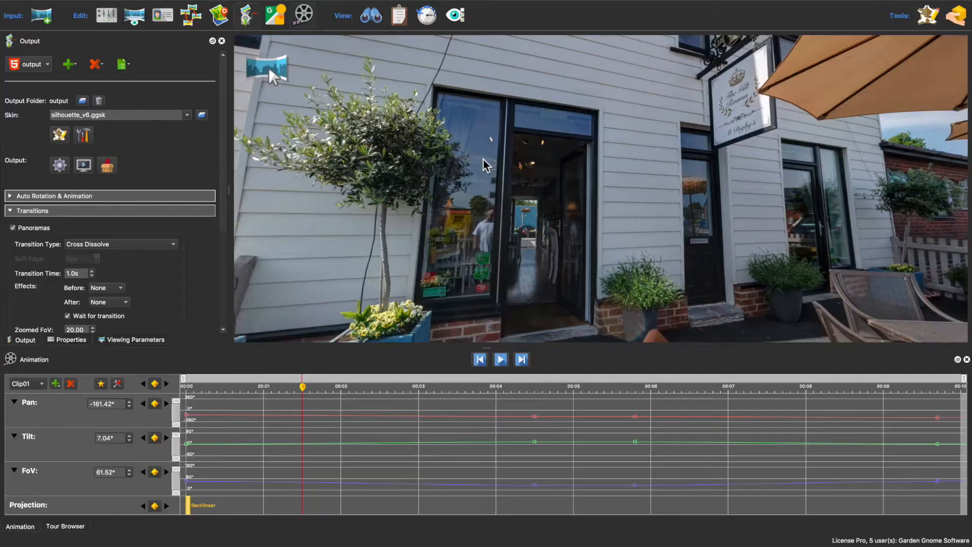
Add BlueRoomOne.jpg as a fourth panorama node, Entrance, via the Tour Browser.
left_click(64, 526)
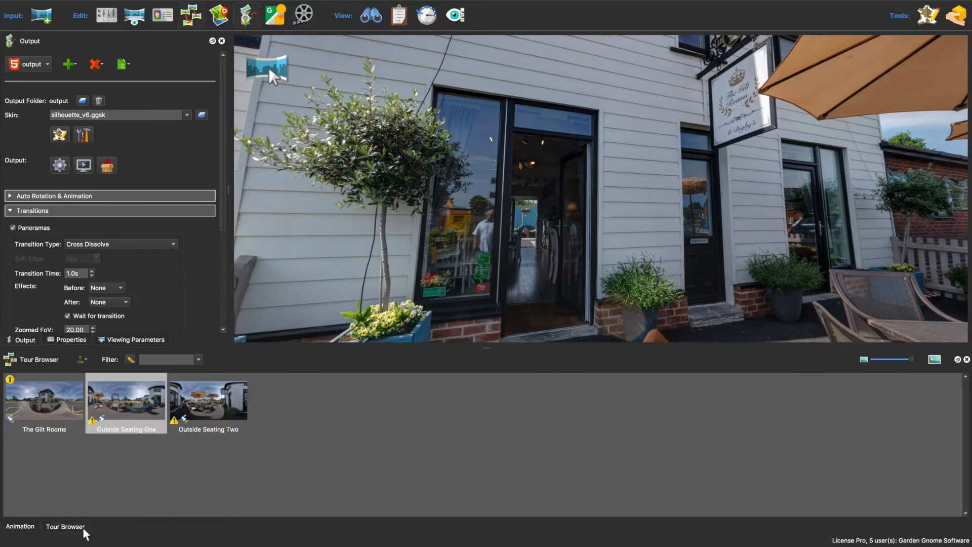
right_click(346, 407)
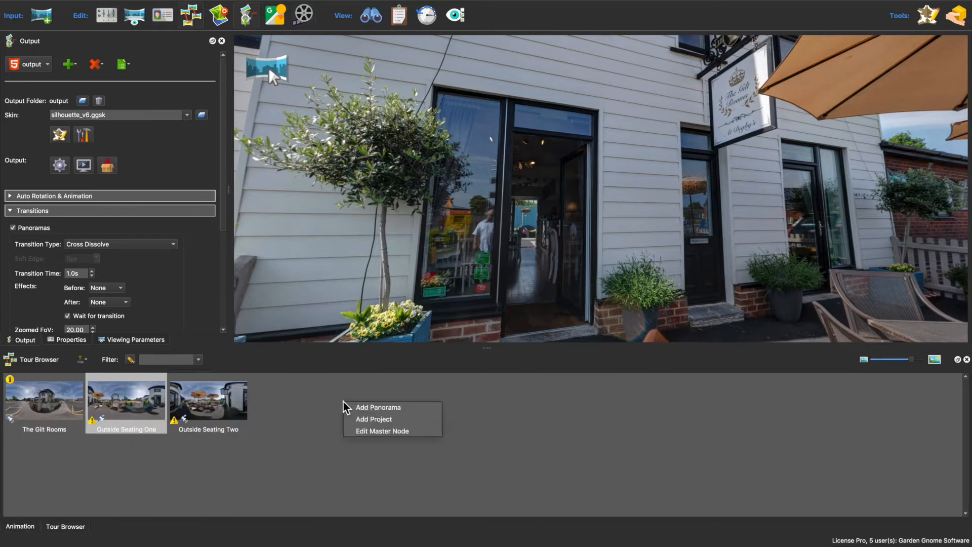
left_click(378, 407)
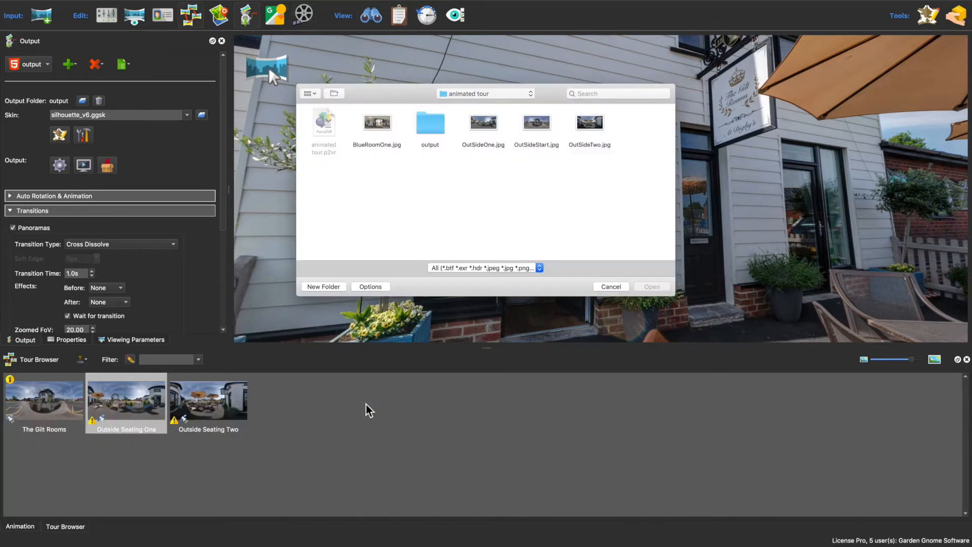
mouse_move(376, 128)
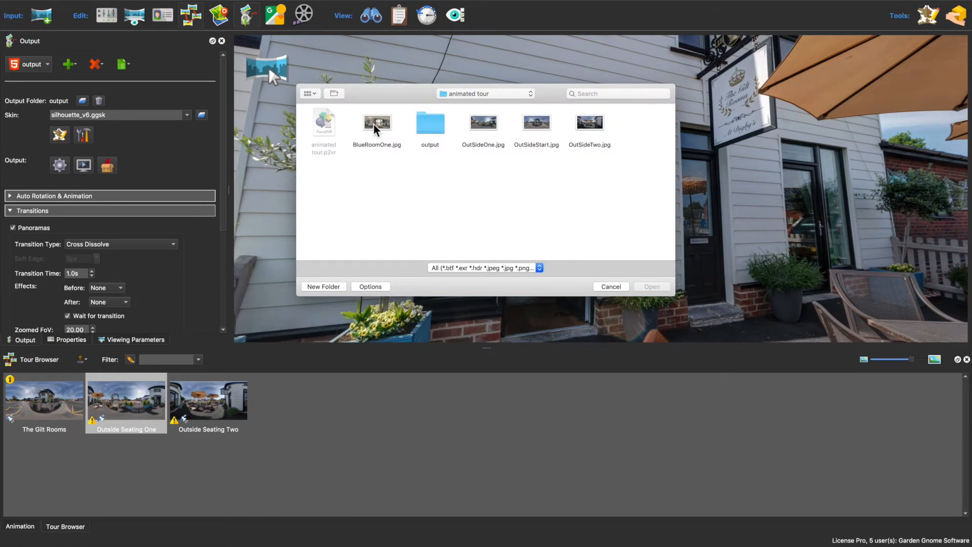
left_click(377, 122)
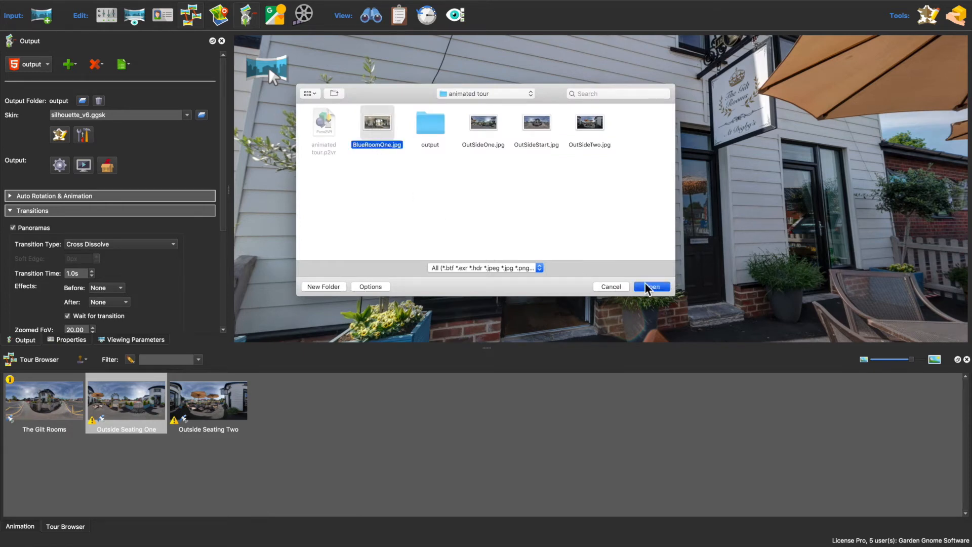
left_click(651, 285)
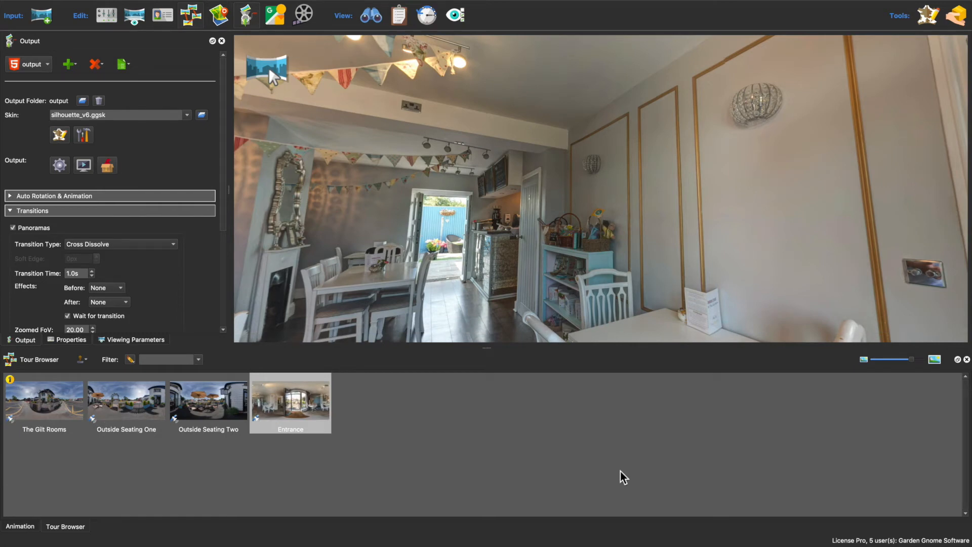
mouse_move(6, 535)
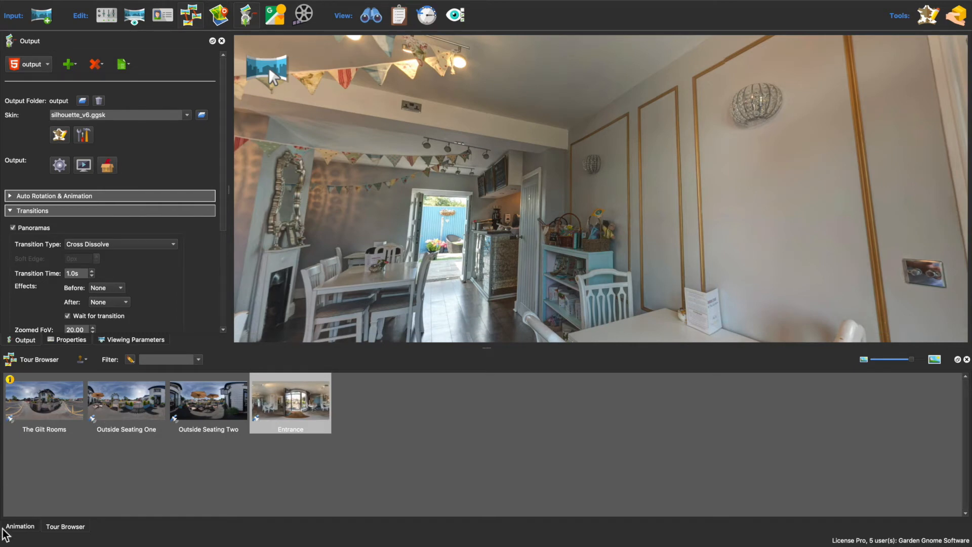
Create the Entrance clip and select BlueRoomOne as the Default Sequence's fourth clip.
left_click(20, 525)
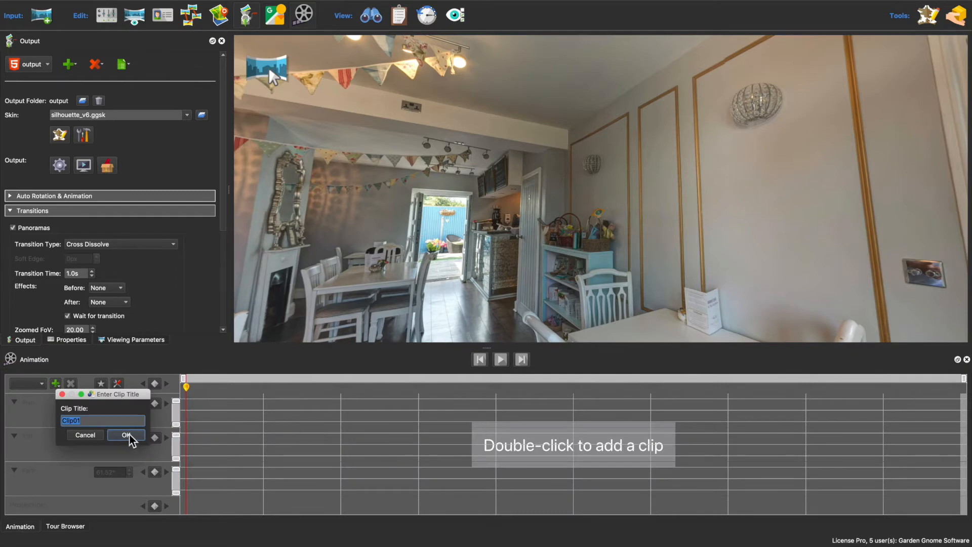
left_click(127, 434)
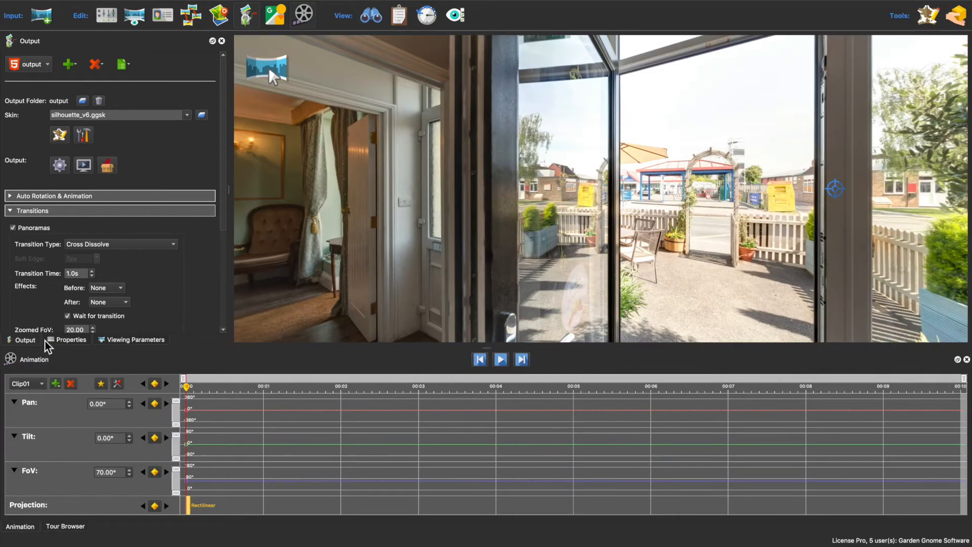
left_click(71, 339)
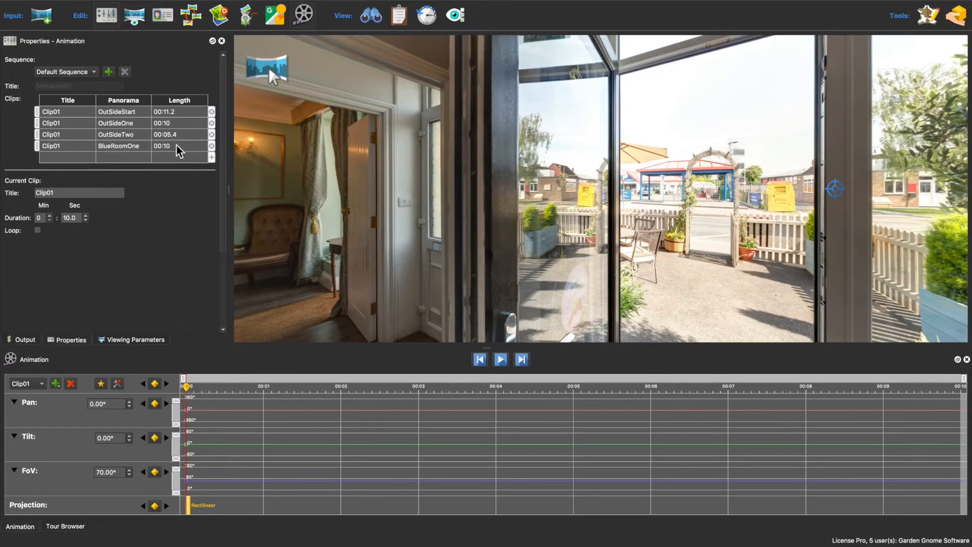
left_click(118, 146)
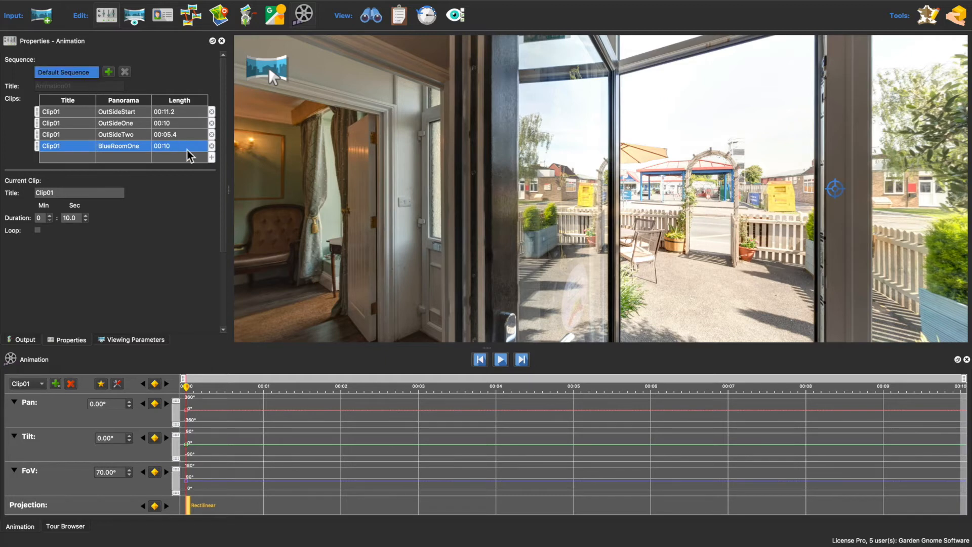
Create a new animation sequence titled 'Sequence 2'.
left_click(108, 72)
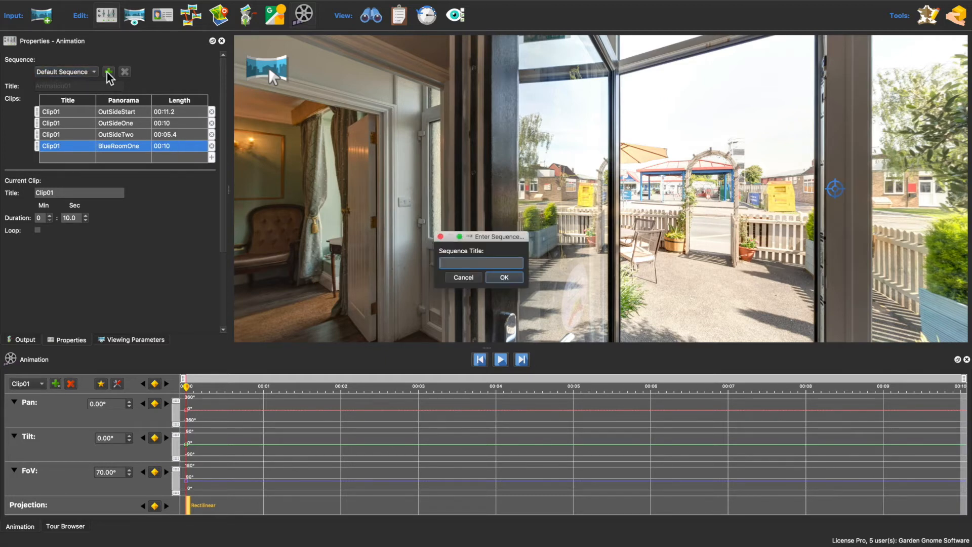
type("Sequence 2")
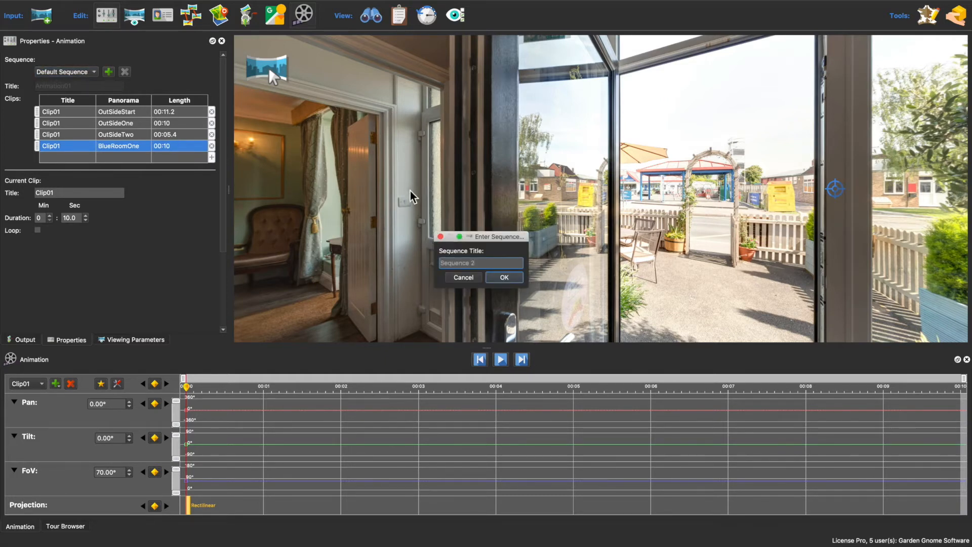
left_click(503, 278)
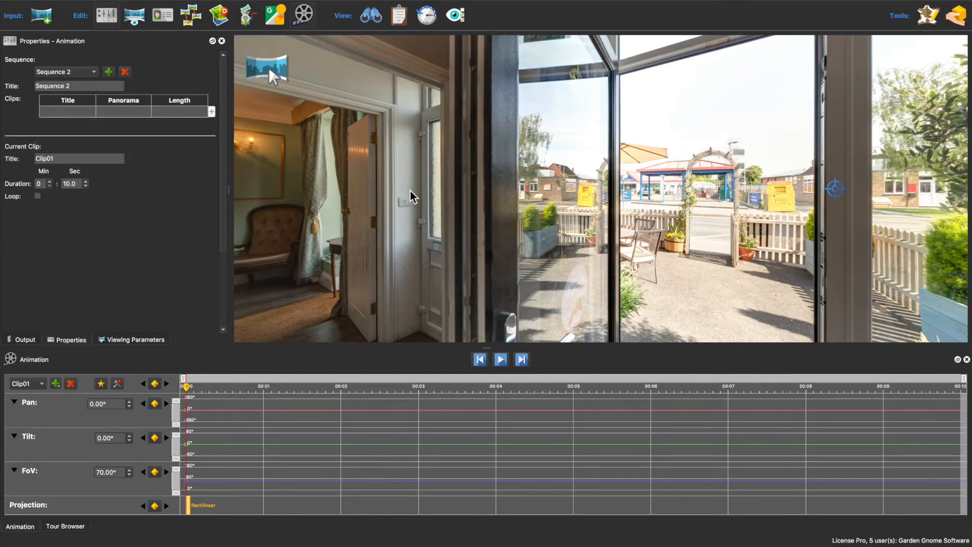
Add the OutSideStart clip to Sequence 2 and pick the next panorama node's clip.
left_click(211, 111)
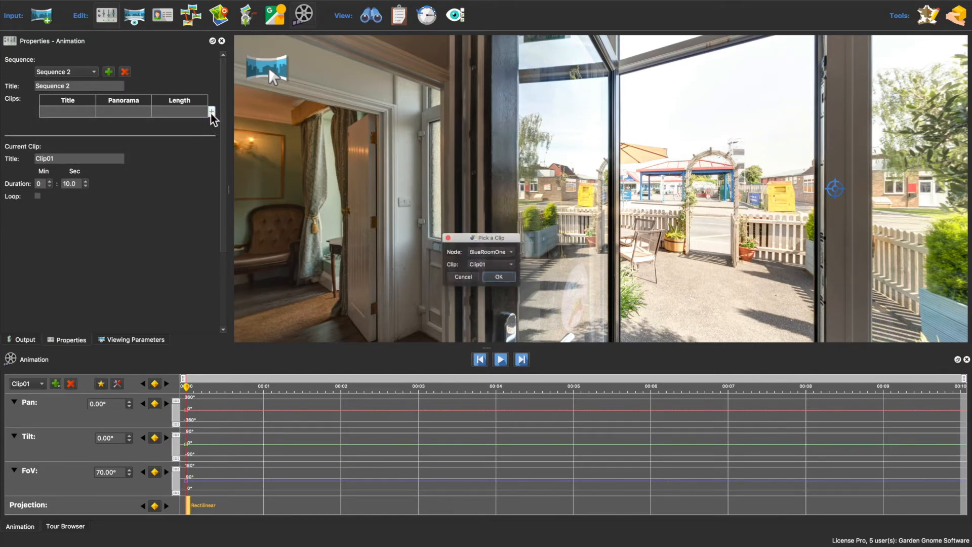
left_click(490, 251)
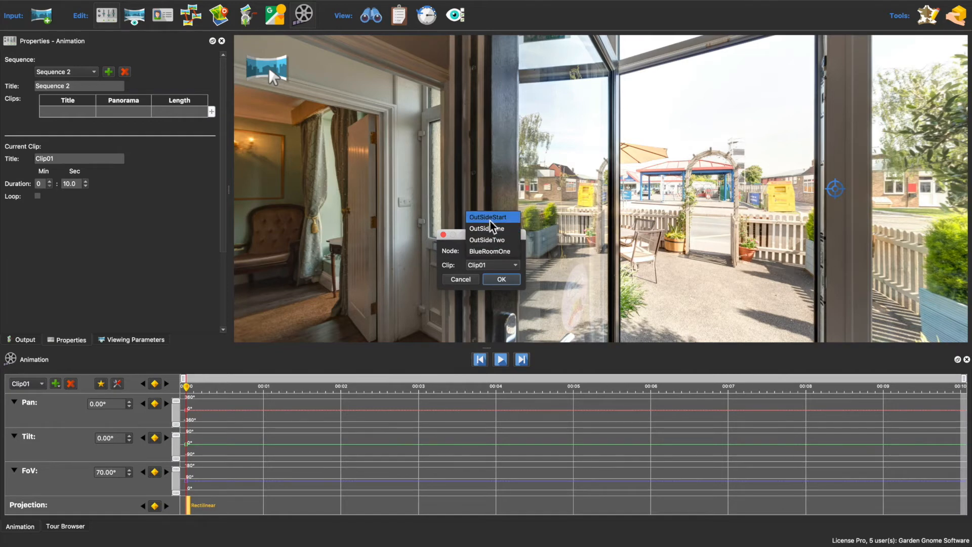
left_click(501, 279)
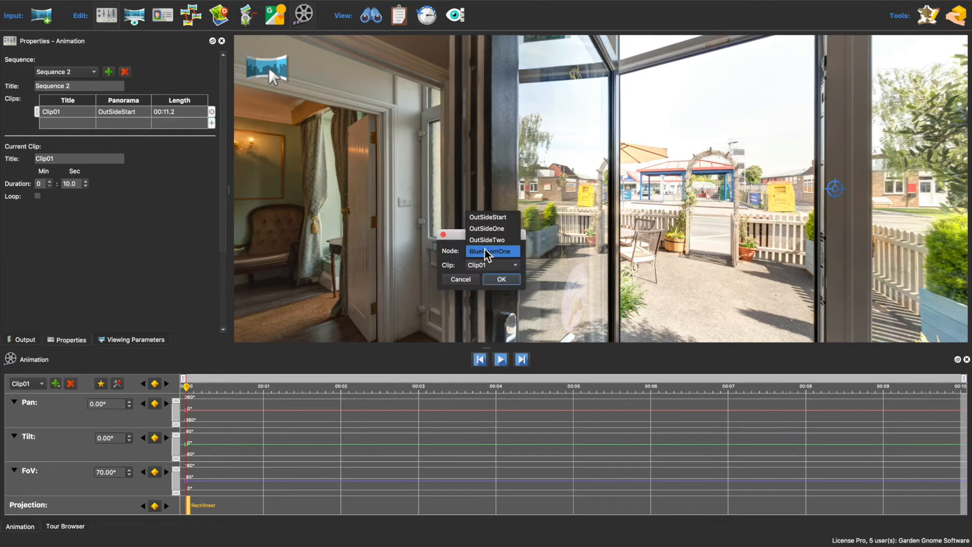
left_click(501, 279)
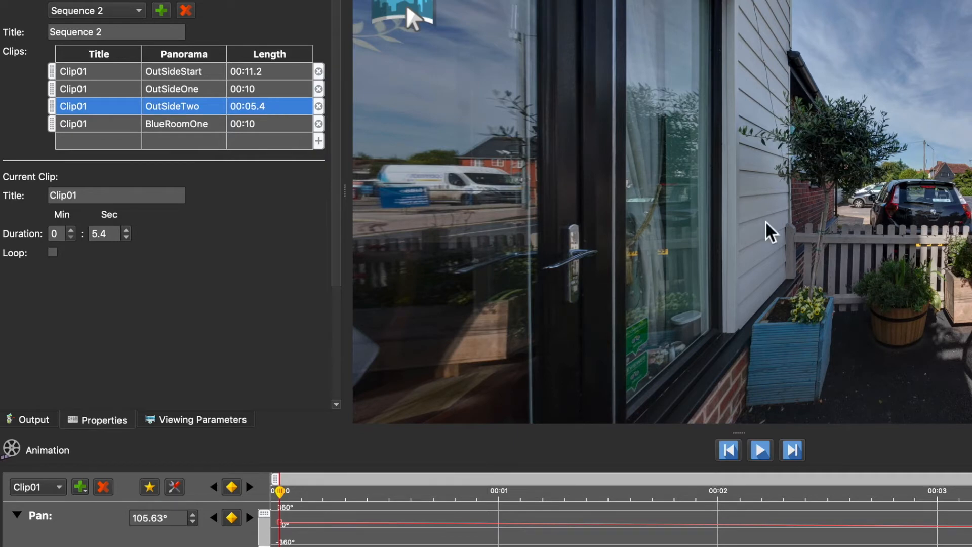
mouse_move(770, 233)
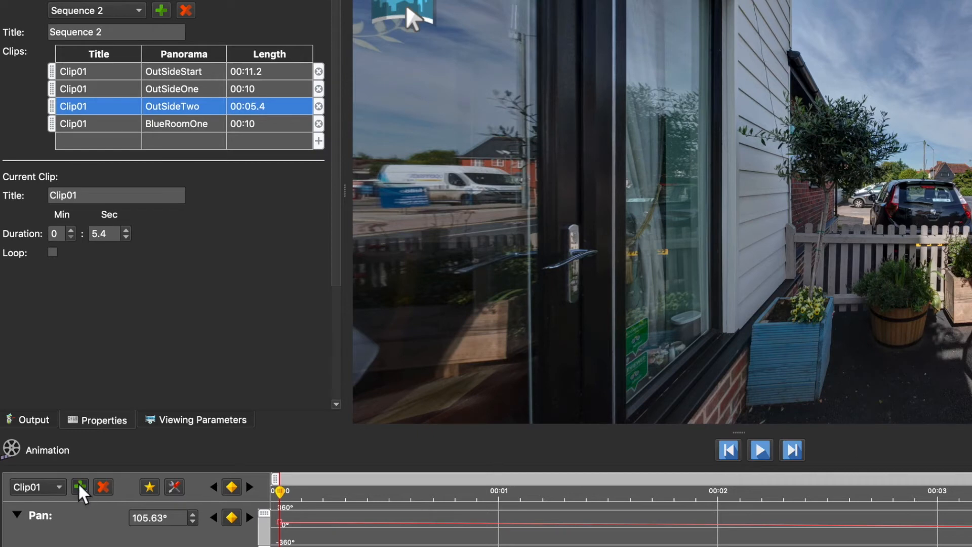
Duplicate the OutSideTwo clip as Clip01-1 and remove the original OutSideTwo row.
left_click(79, 487)
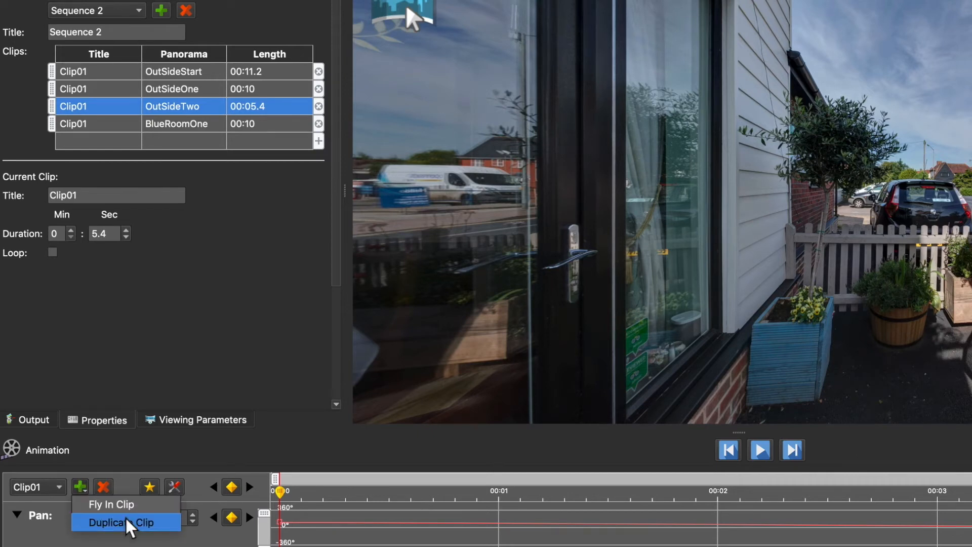
left_click(120, 522)
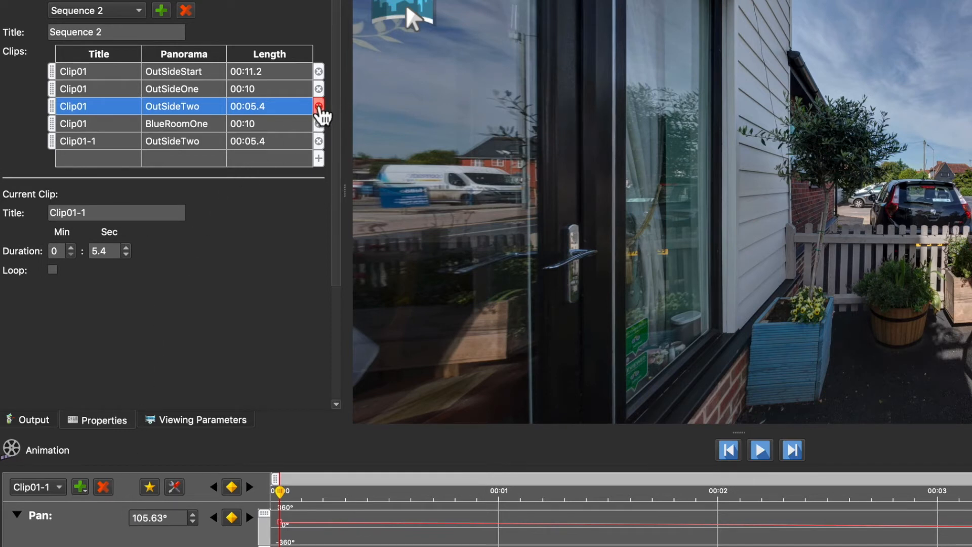
left_click(318, 106)
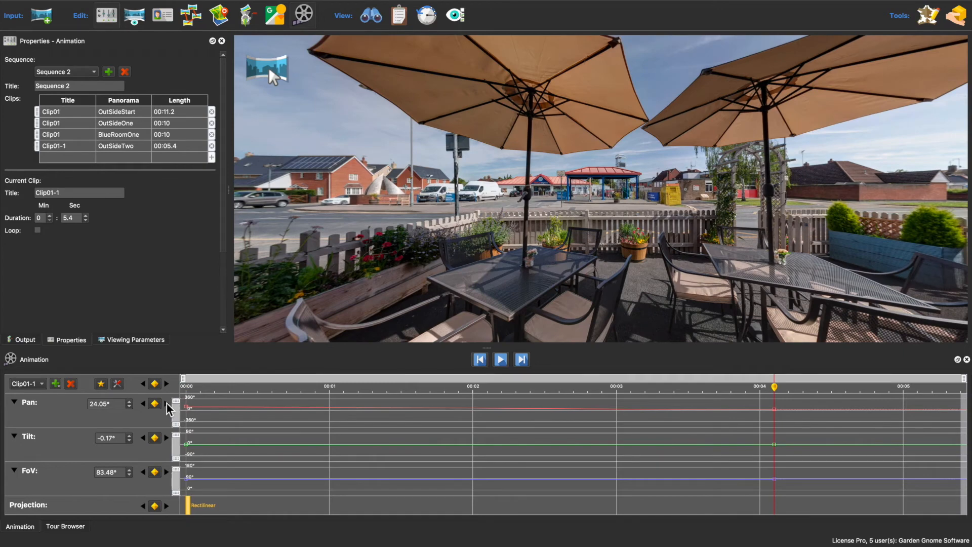
mouse_move(597, 423)
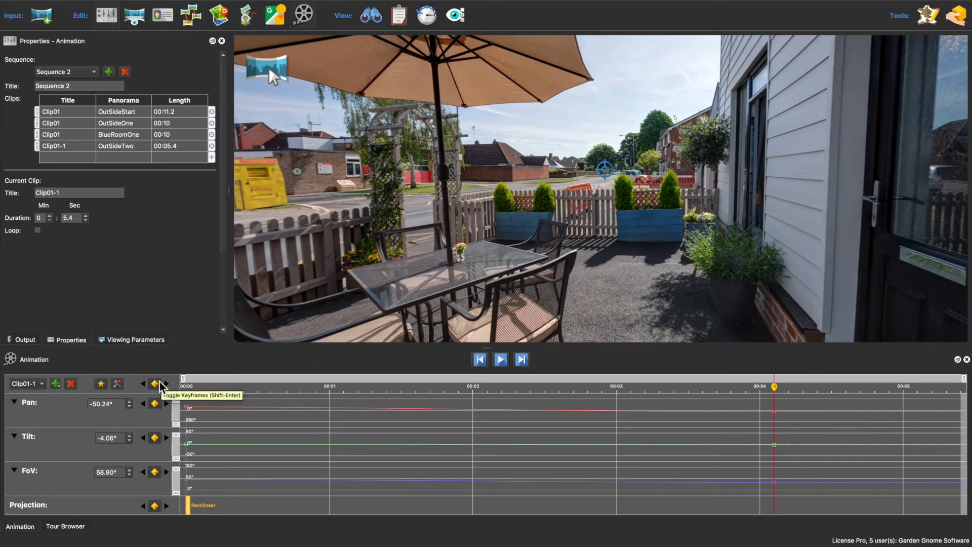
mouse_move(139, 123)
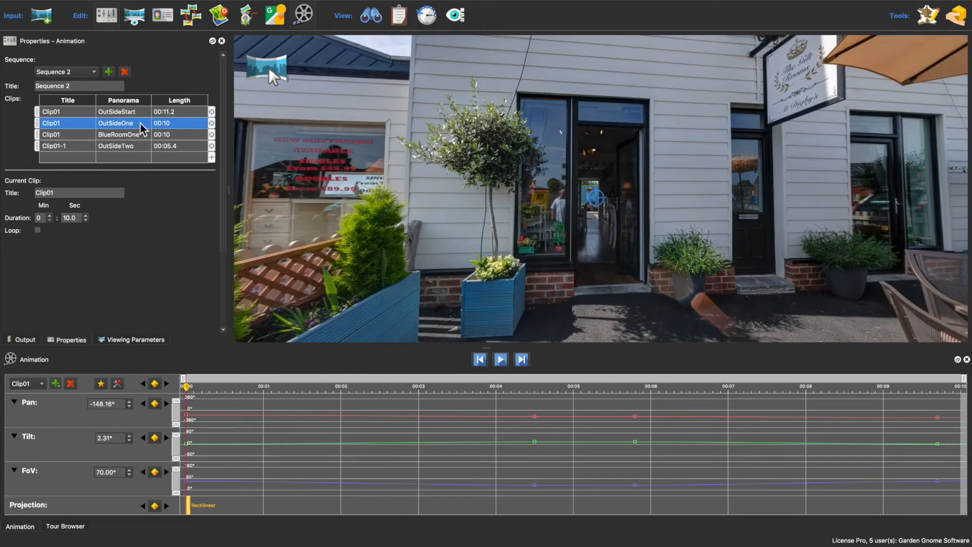
Duplicate the OutSideOne clip to the end, move the OutSideTwo copy above BlueRoomOne, and select BlueRoomOne.
left_click(55, 383)
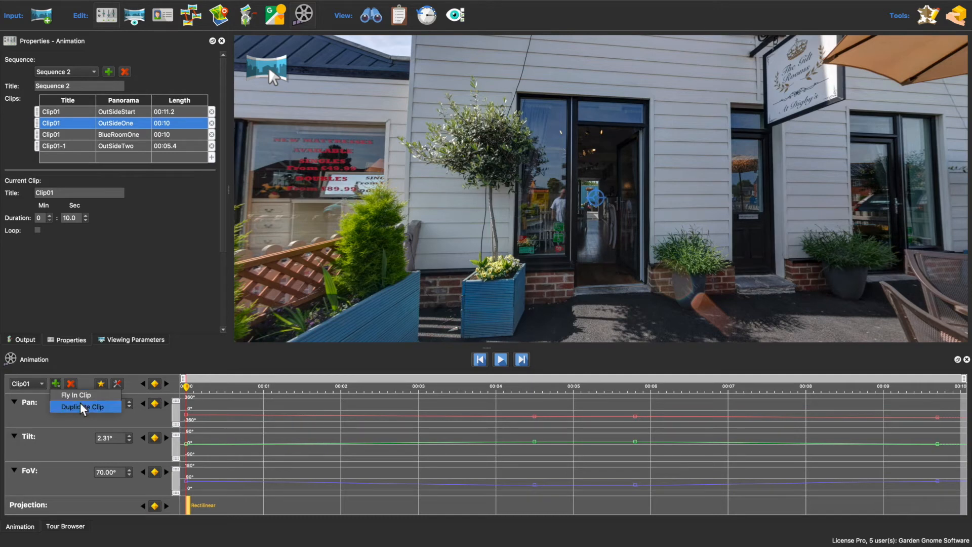
left_click(82, 407)
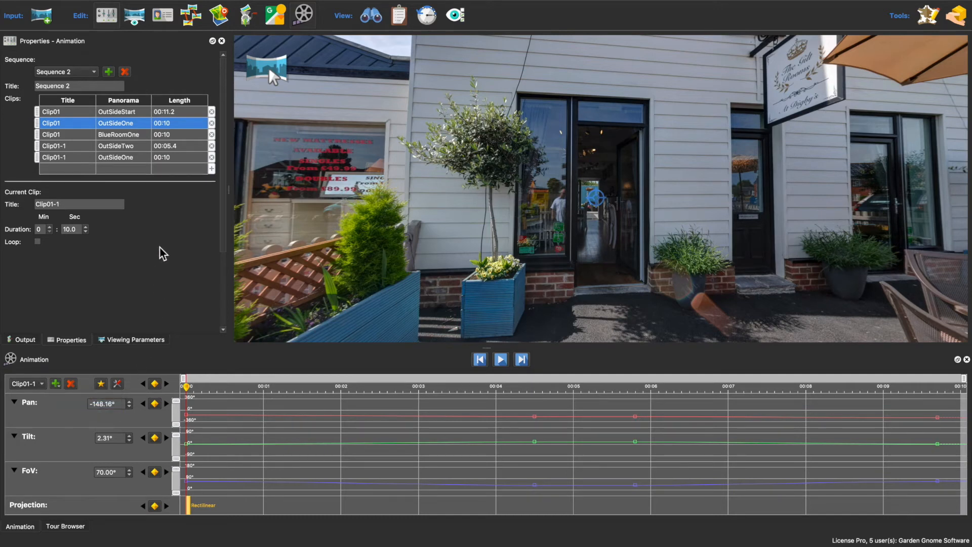
left_click(114, 156)
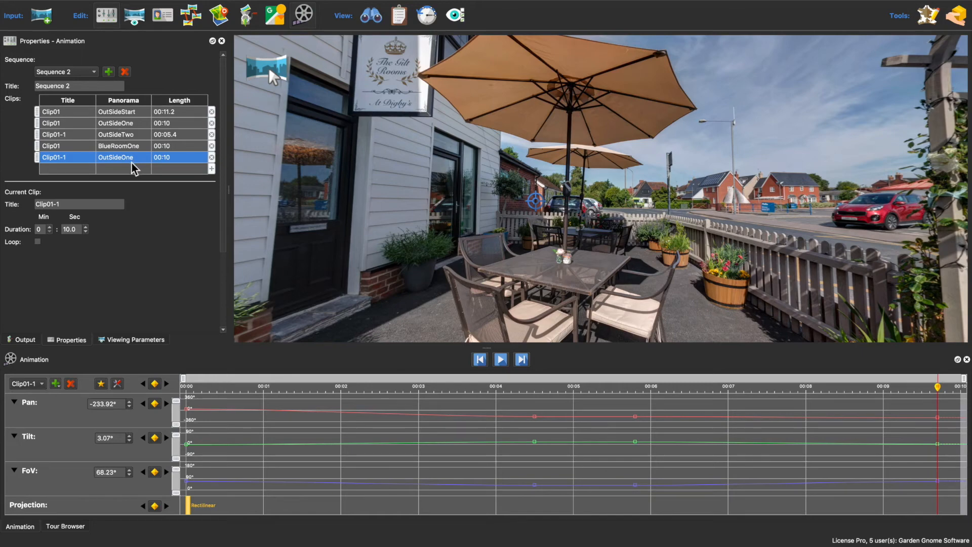
mouse_move(132, 153)
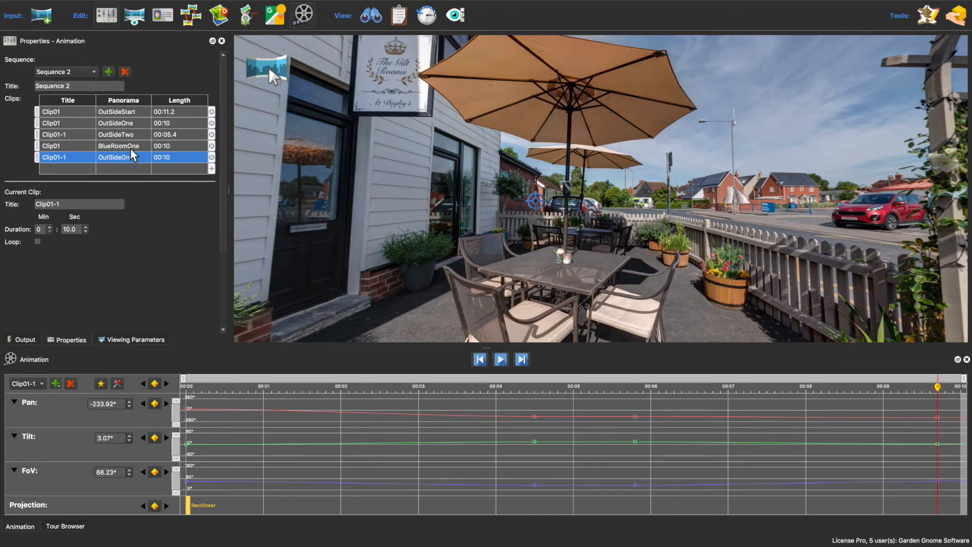
left_click(67, 146)
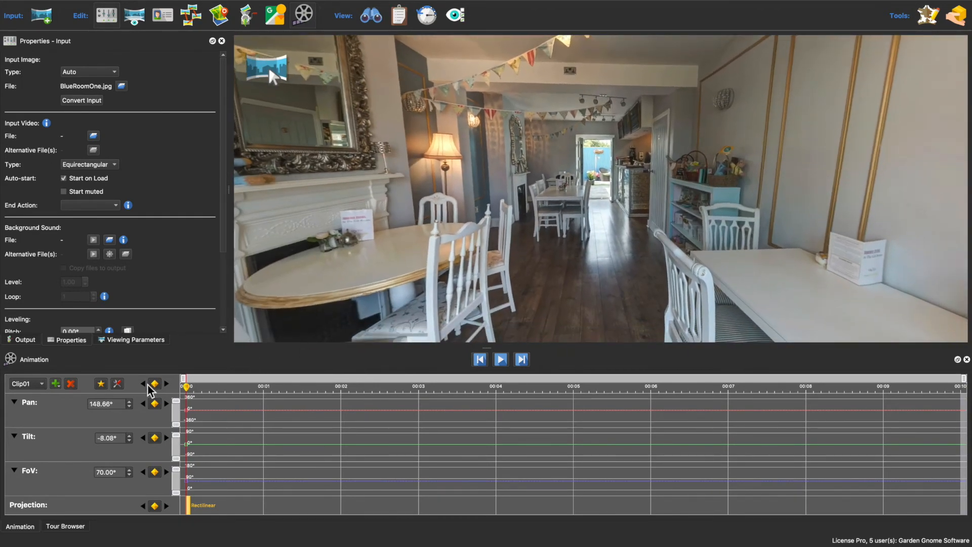
Show the output settings with the Auto Rotation & Animation section.
left_click(24, 339)
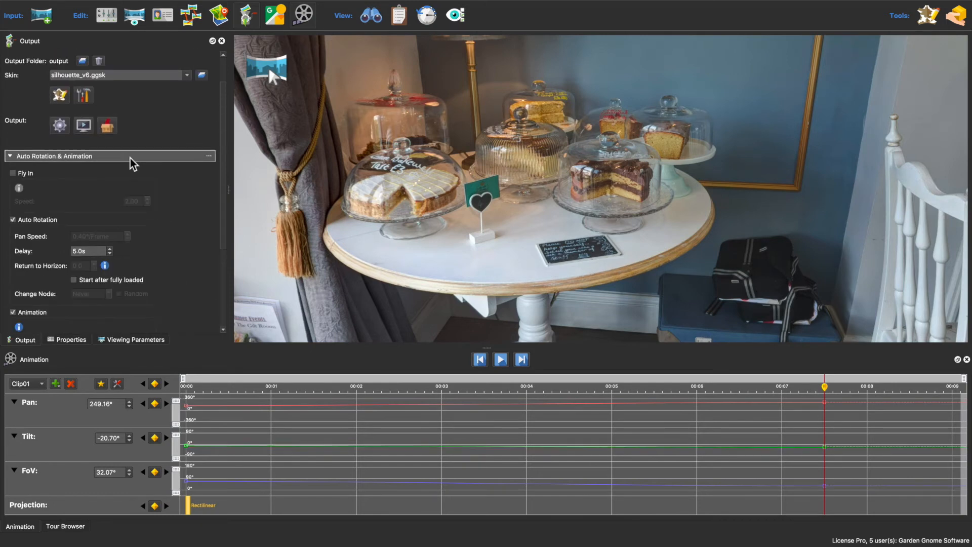
Choose Sequence 2 as the HTML5 output animation sequence instead of Default Sequence.
left_click(105, 260)
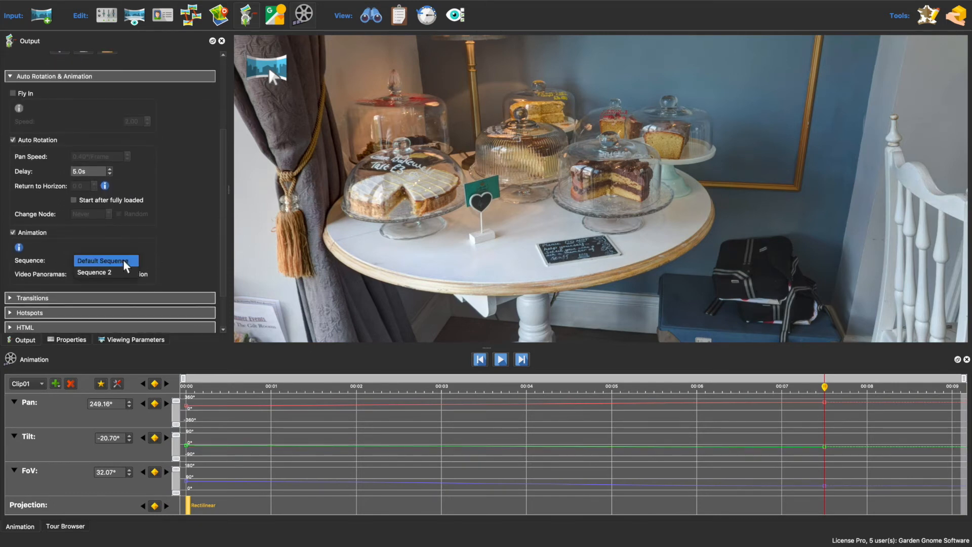
left_click(93, 273)
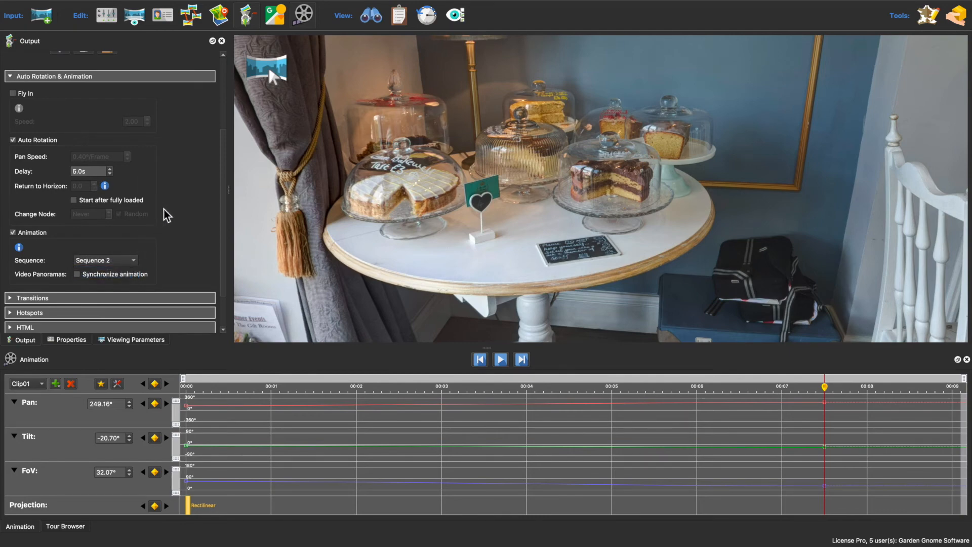